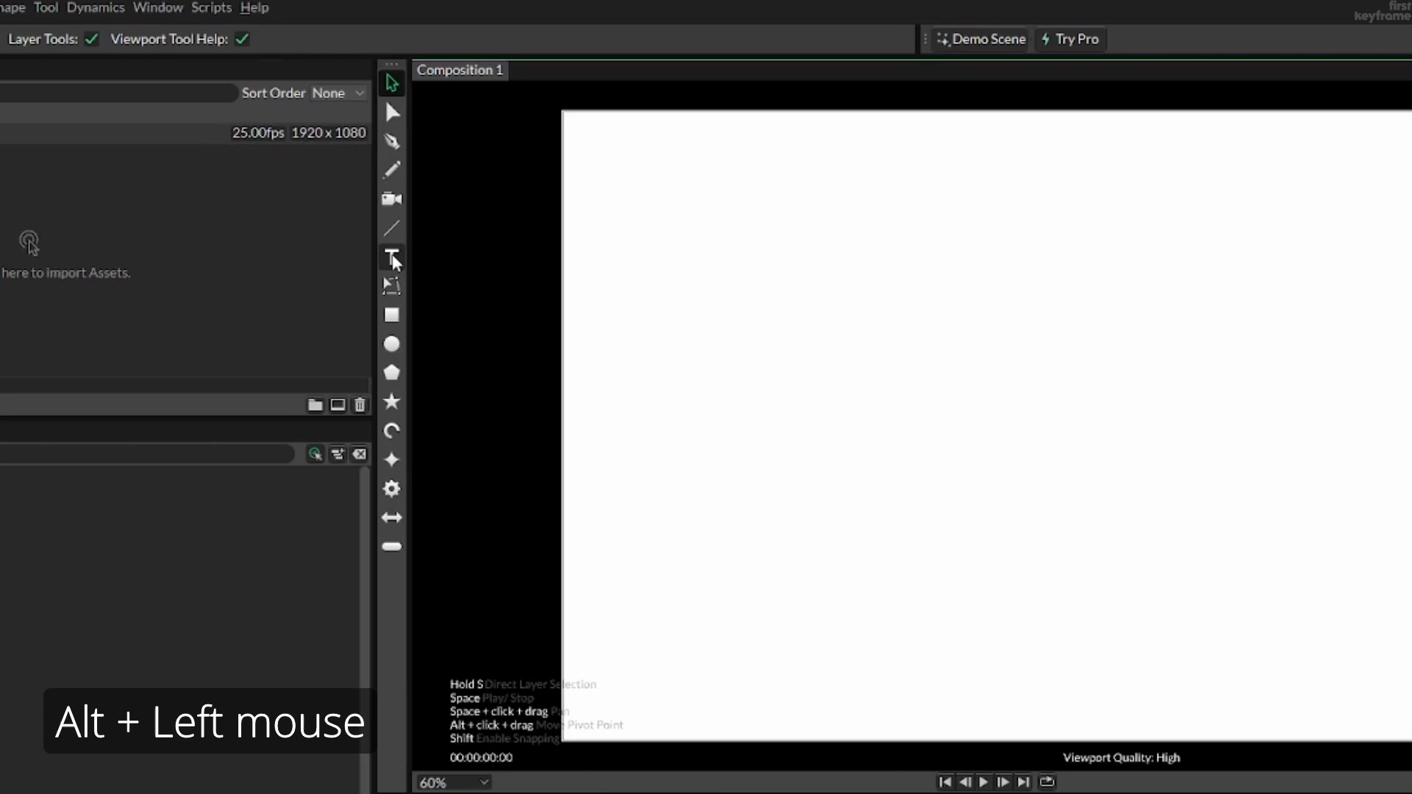
Create a 'Cavalry' text shape with the Text tool and centre-align it
{"action": "left_click", "coordinate": [1190, 453]}
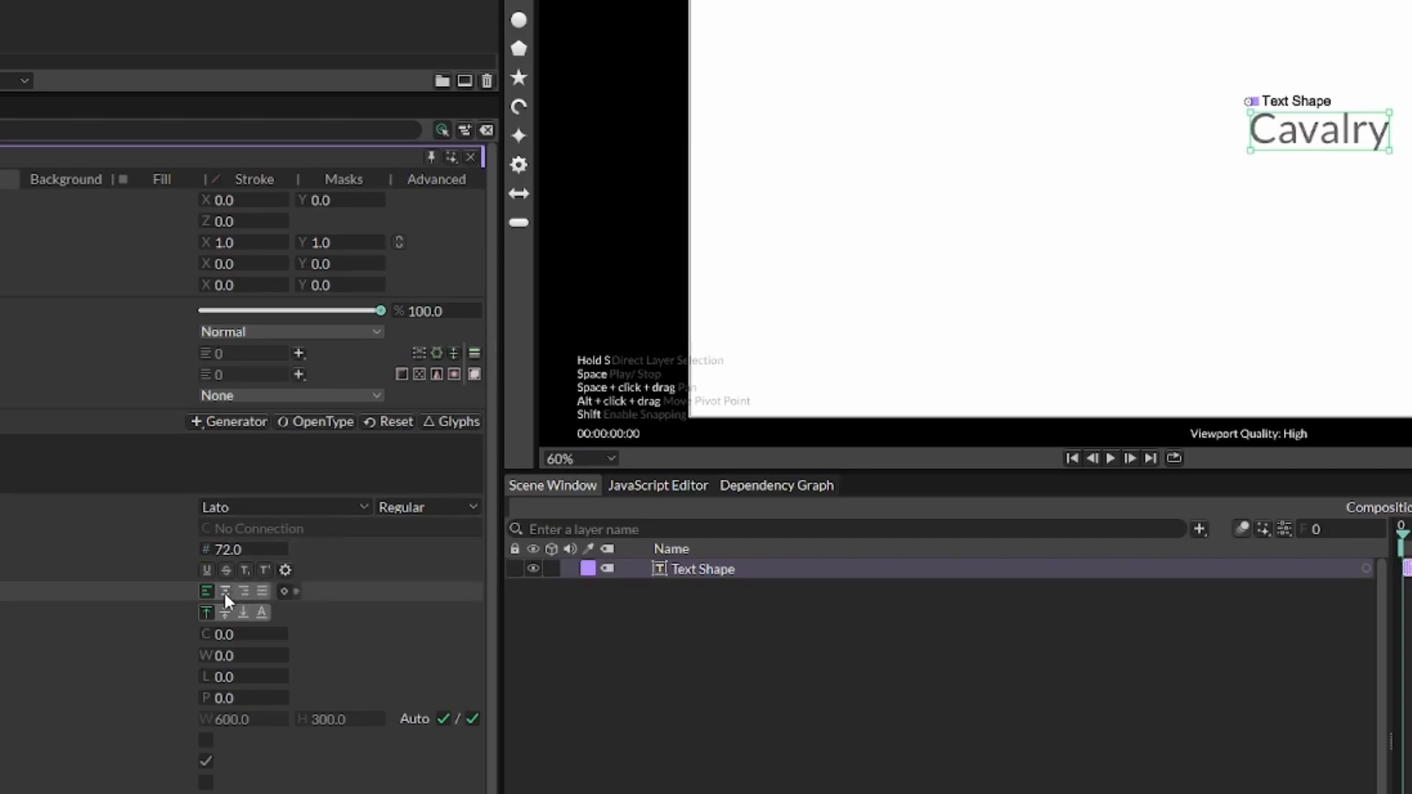
{"action": "left_click", "coordinate": [225, 590]}
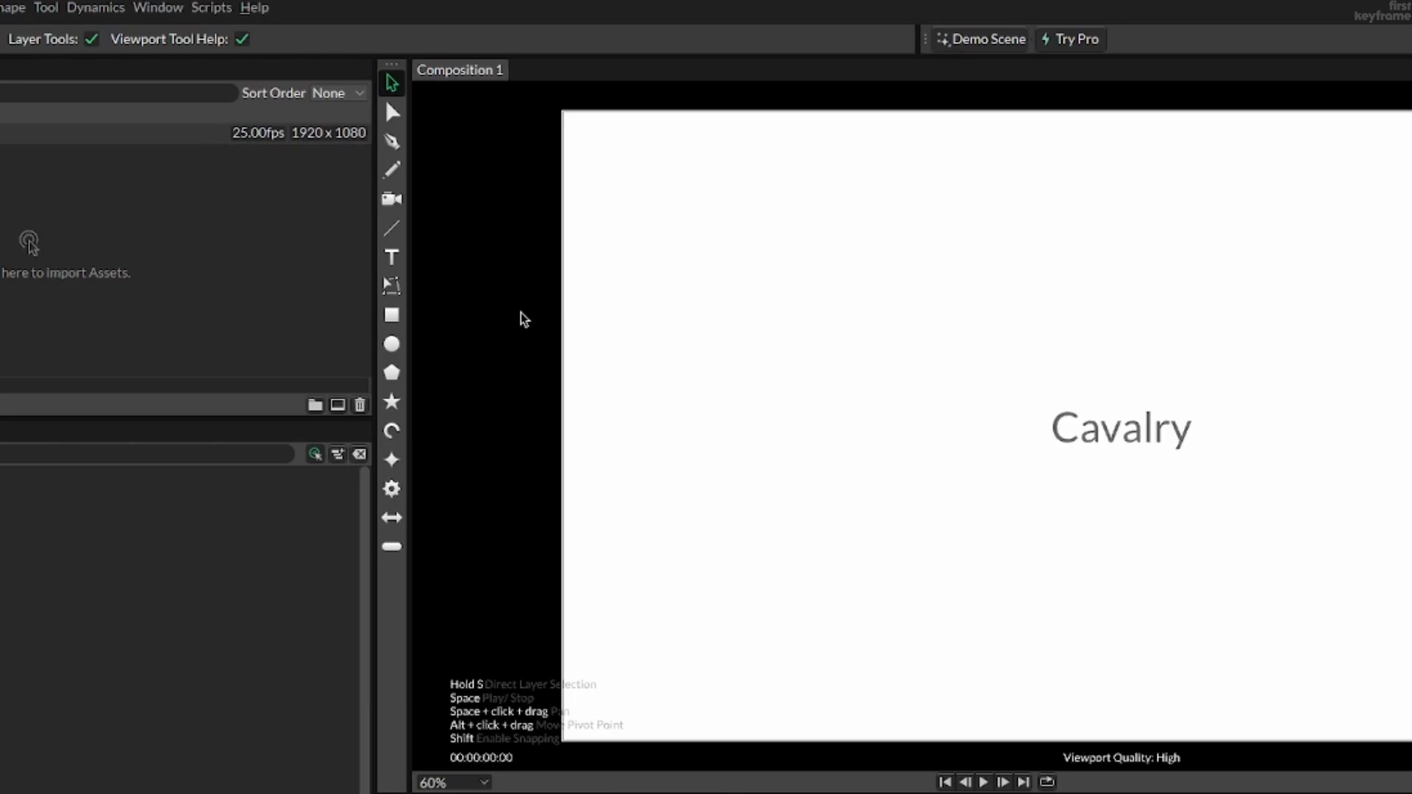
{"action": "mouse_move", "coordinate": [430, 189]}
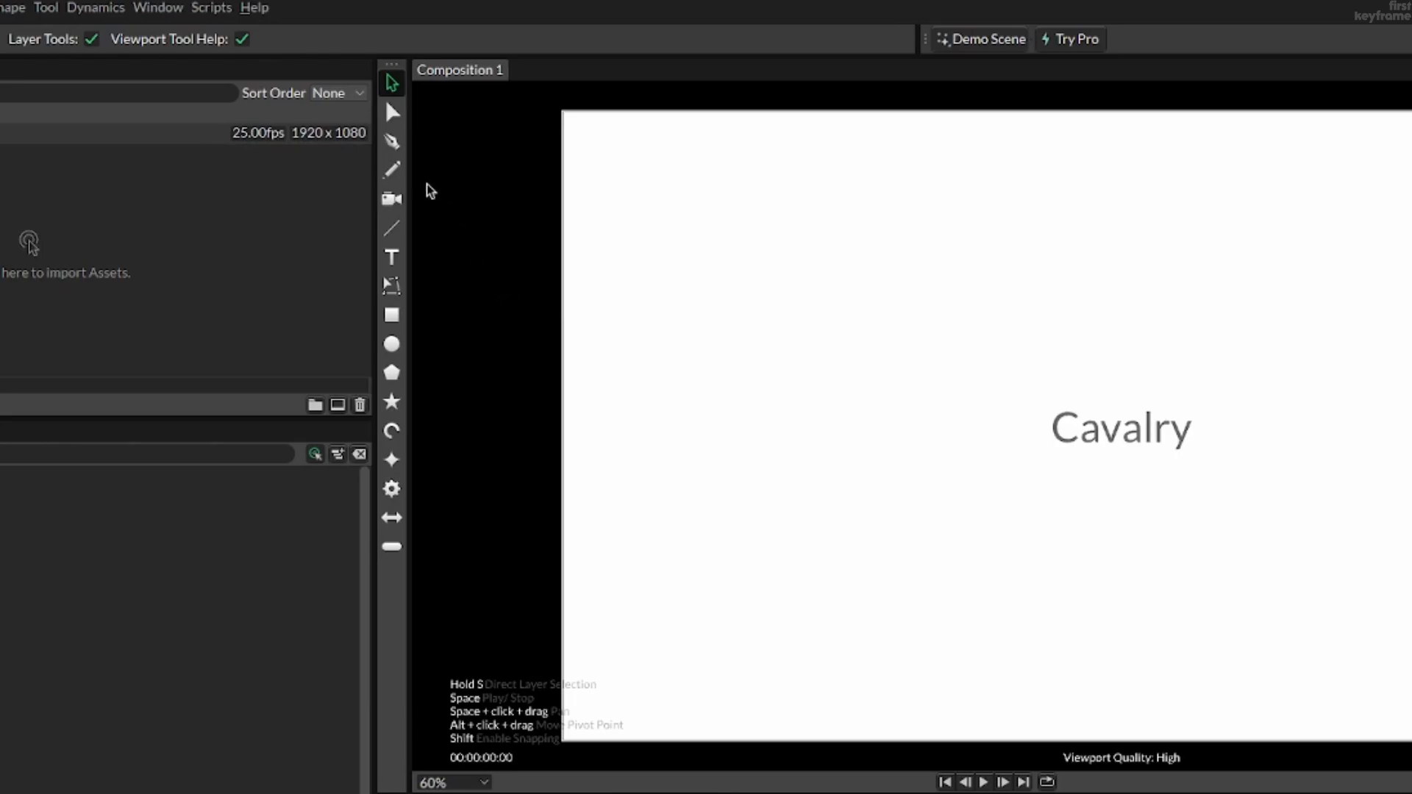
Draw a looping freehand line around the text with the Pencil tool
{"action": "left_click", "coordinate": [392, 170]}
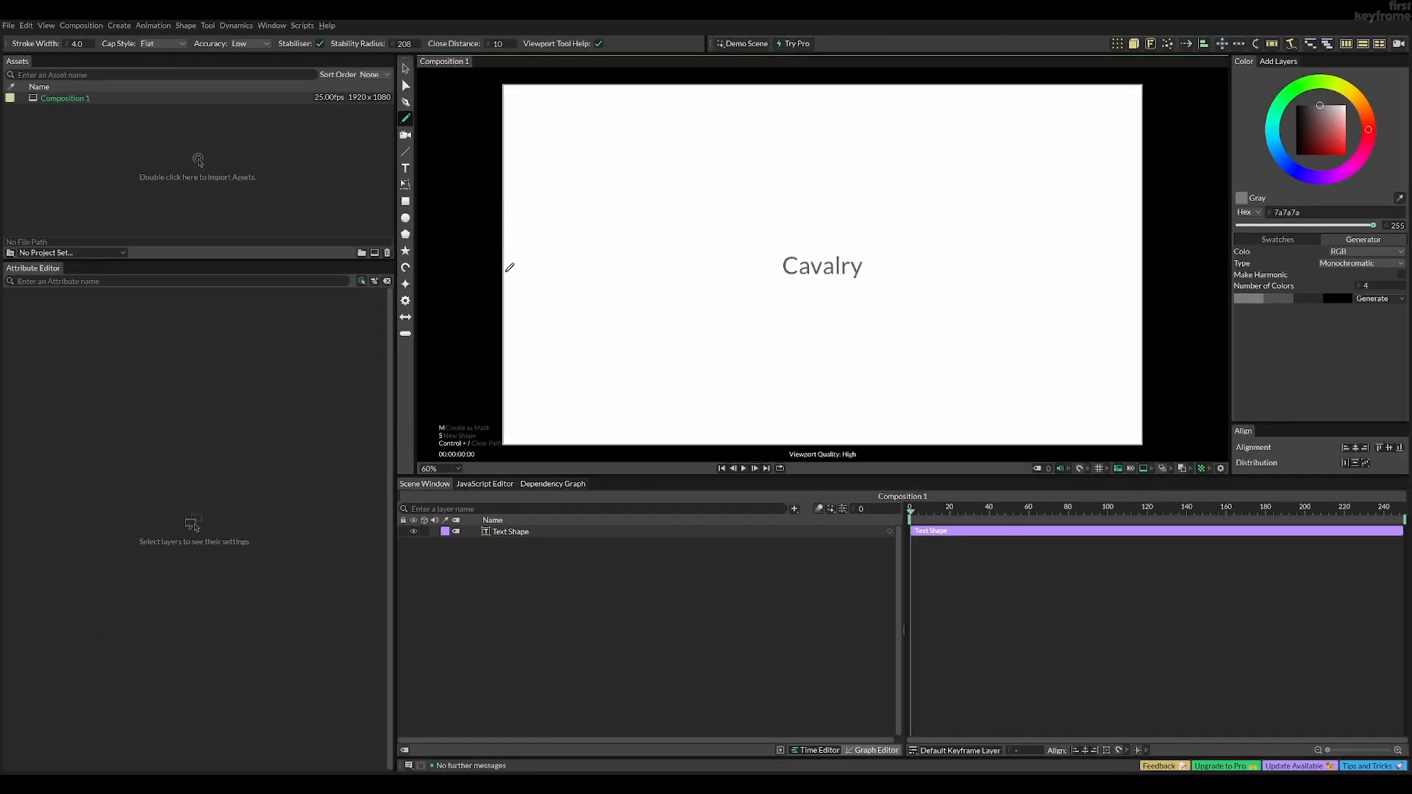
{"action": "left_click_drag", "start_coordinate": [509, 284], "coordinate": [903, 200]}
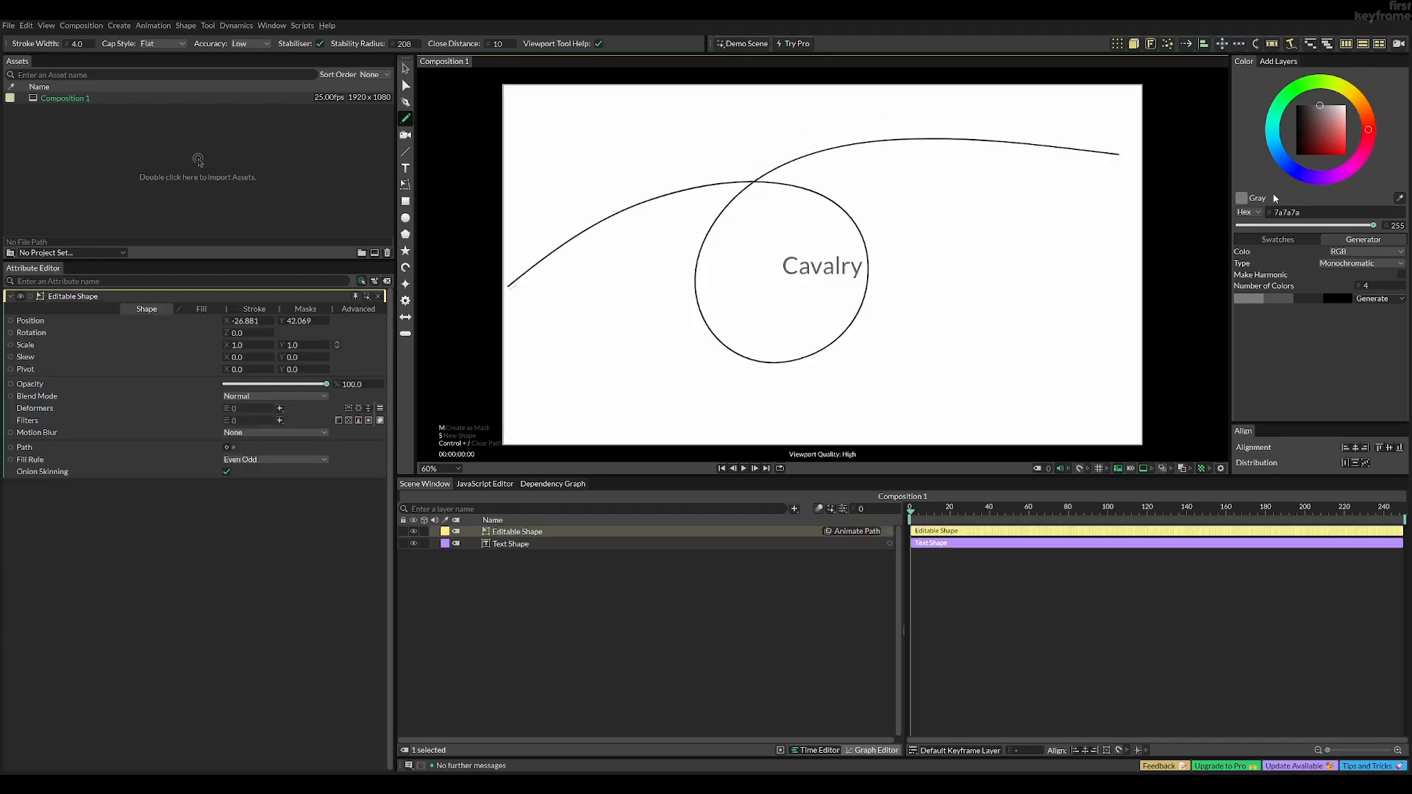
{"action": "mouse_move", "coordinate": [1114, 250]}
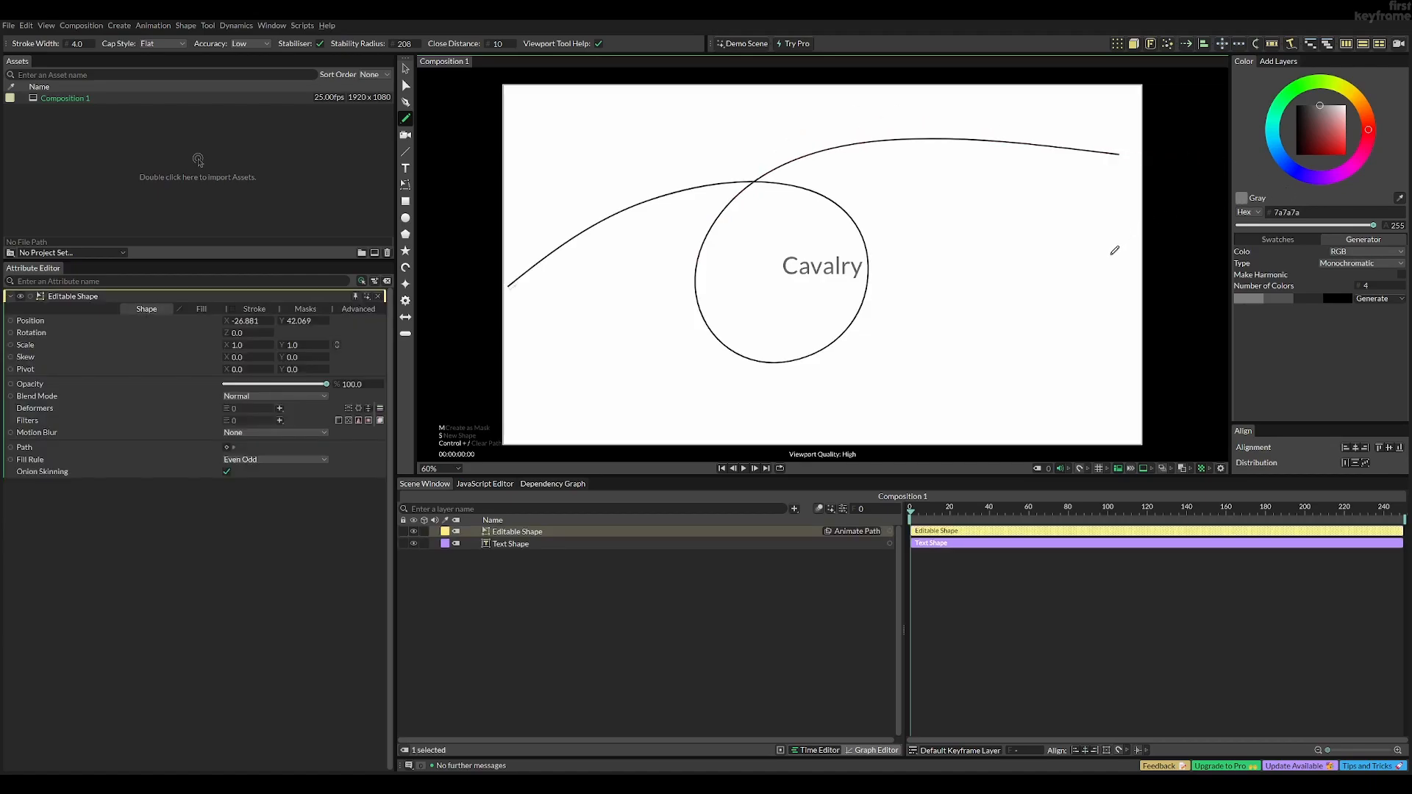
{"action": "mouse_move", "coordinate": [984, 233]}
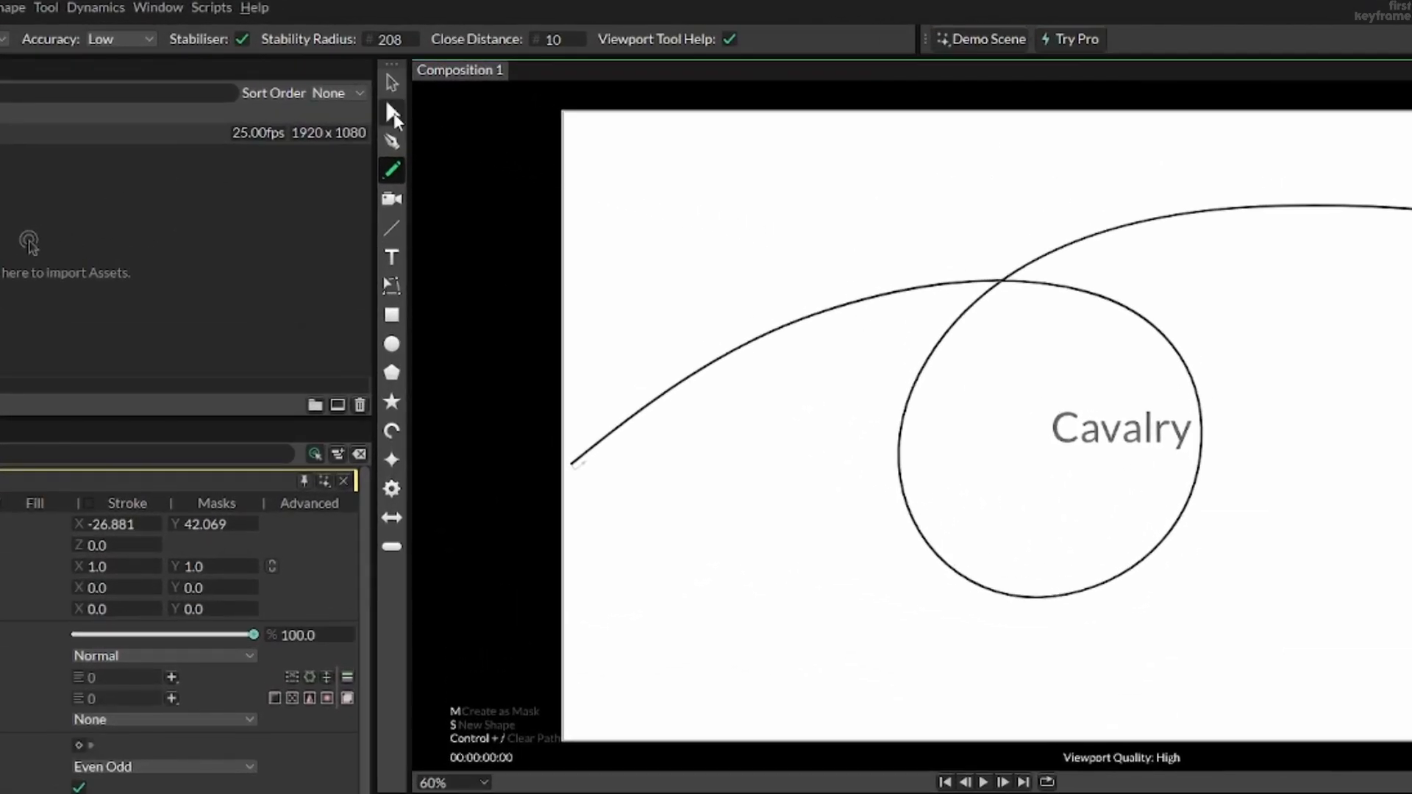
Drag the line's end point outward with the Edit Shape tool
{"action": "left_click", "coordinate": [392, 111]}
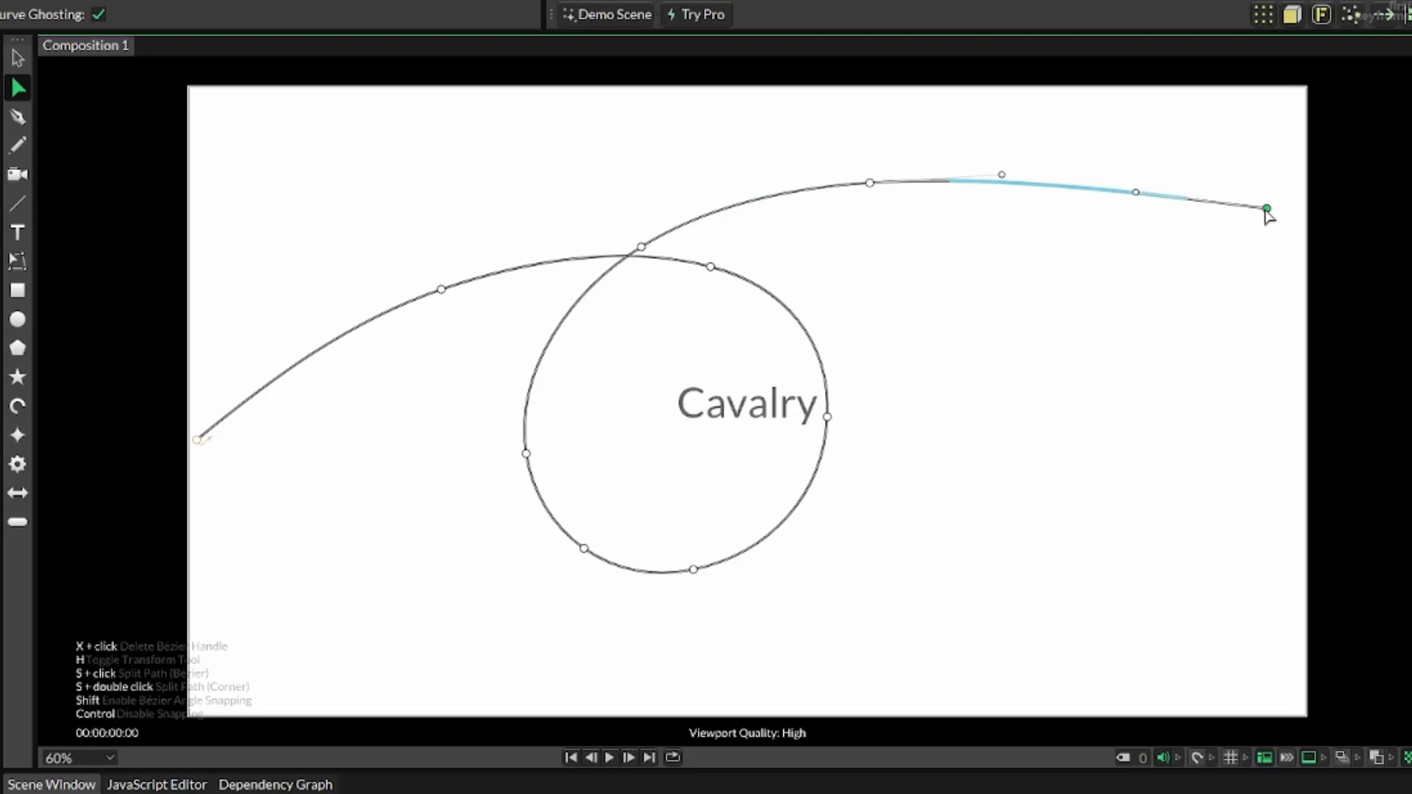
{"action": "left_click_drag", "start_coordinate": [1265, 208], "coordinate": [1328, 219]}
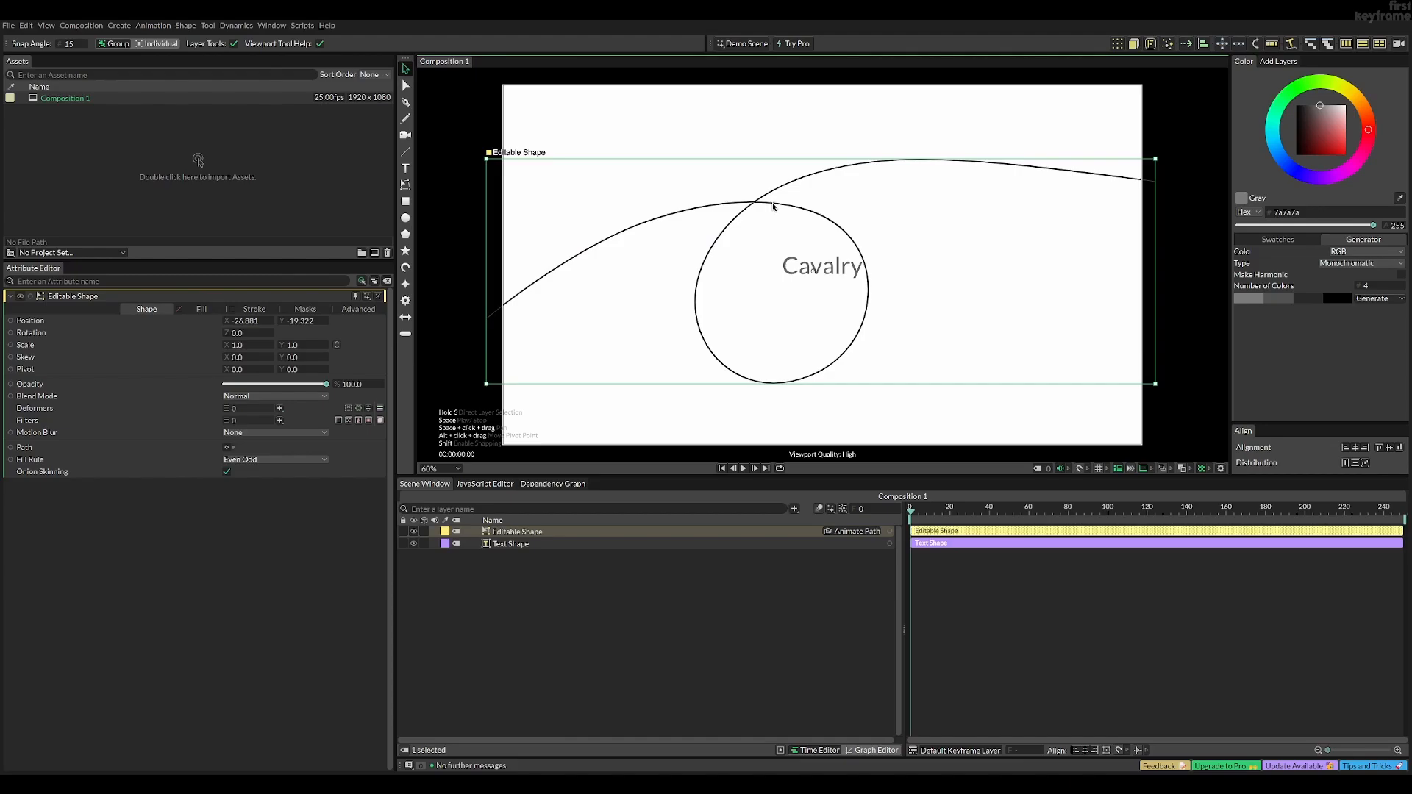
Change the Text Shape's string to 'Move text along path'
{"action": "left_click", "coordinate": [511, 544]}
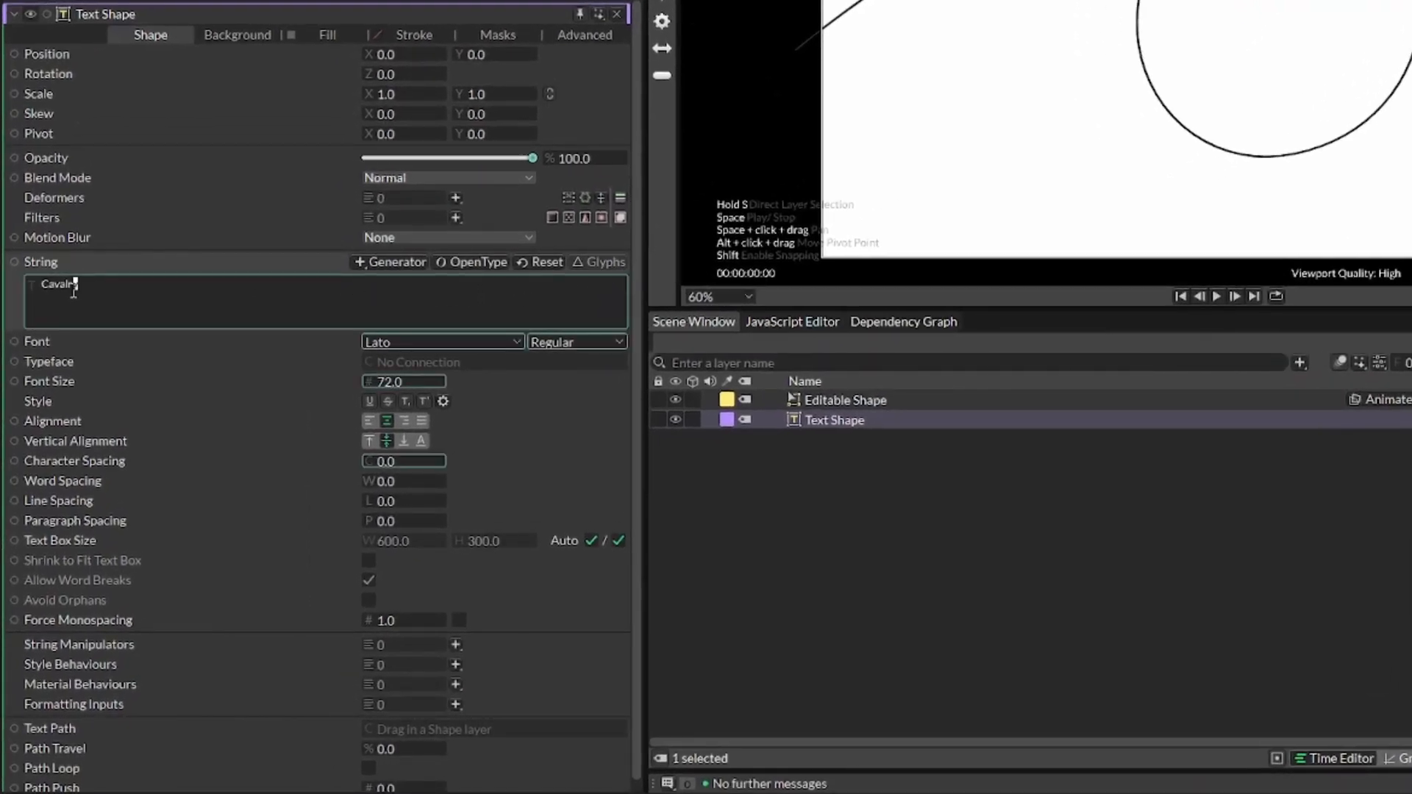
{"action": "double_click", "coordinate": [59, 285]}
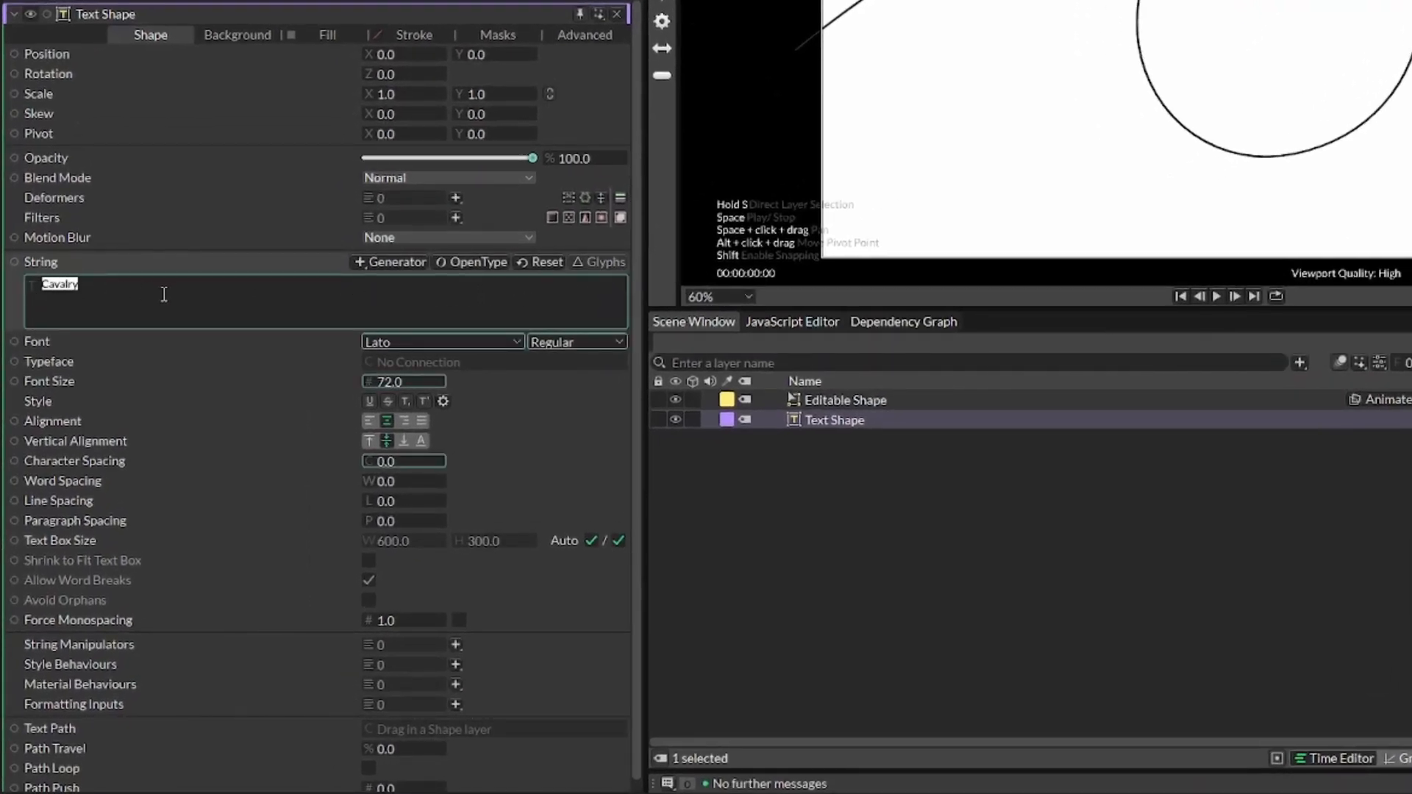
{"action": "type", "text": "Move text along path"}
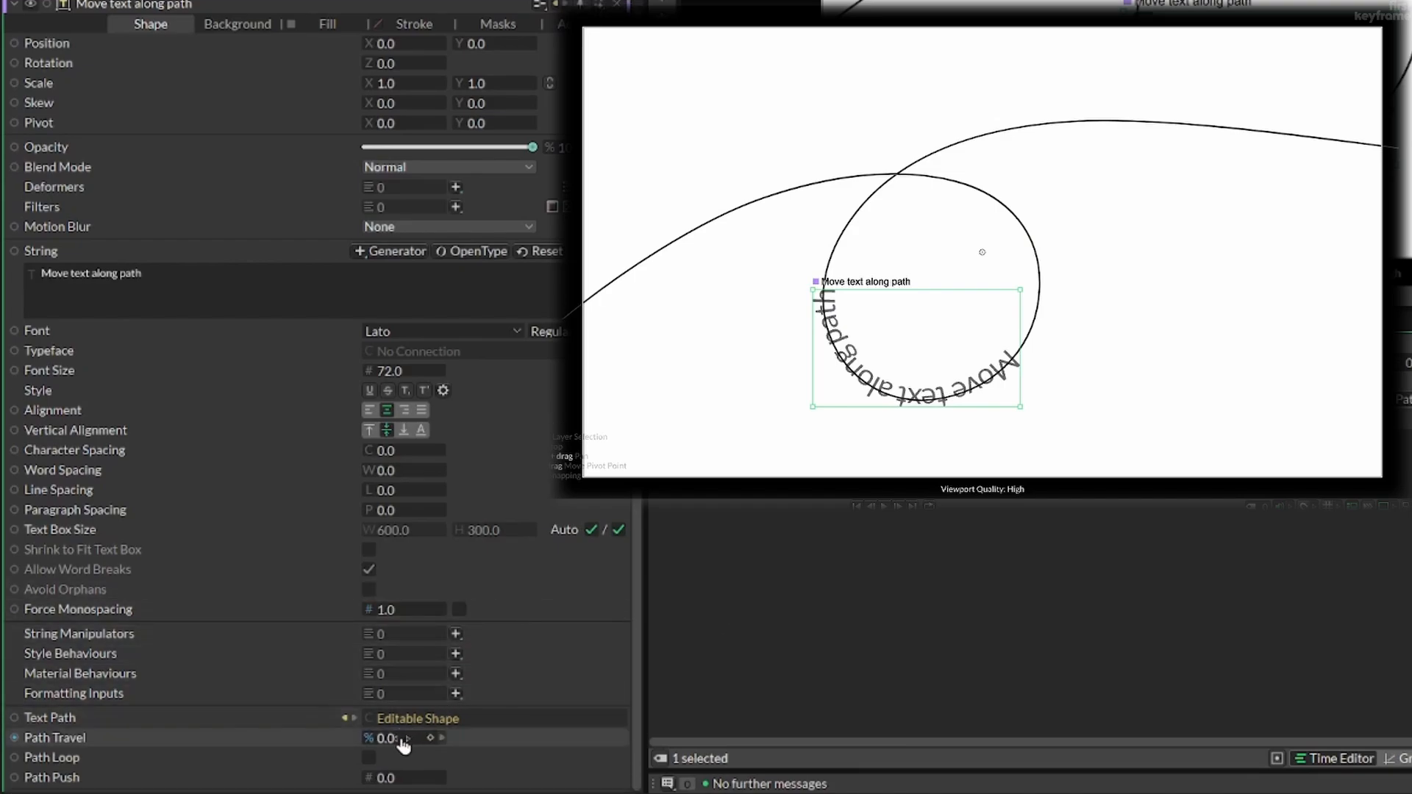
Scrub Path Travel to about 37.4 and Path Push to around 49
{"action": "left_click_drag", "start_coordinate": [401, 738], "coordinate": [243, 738]}
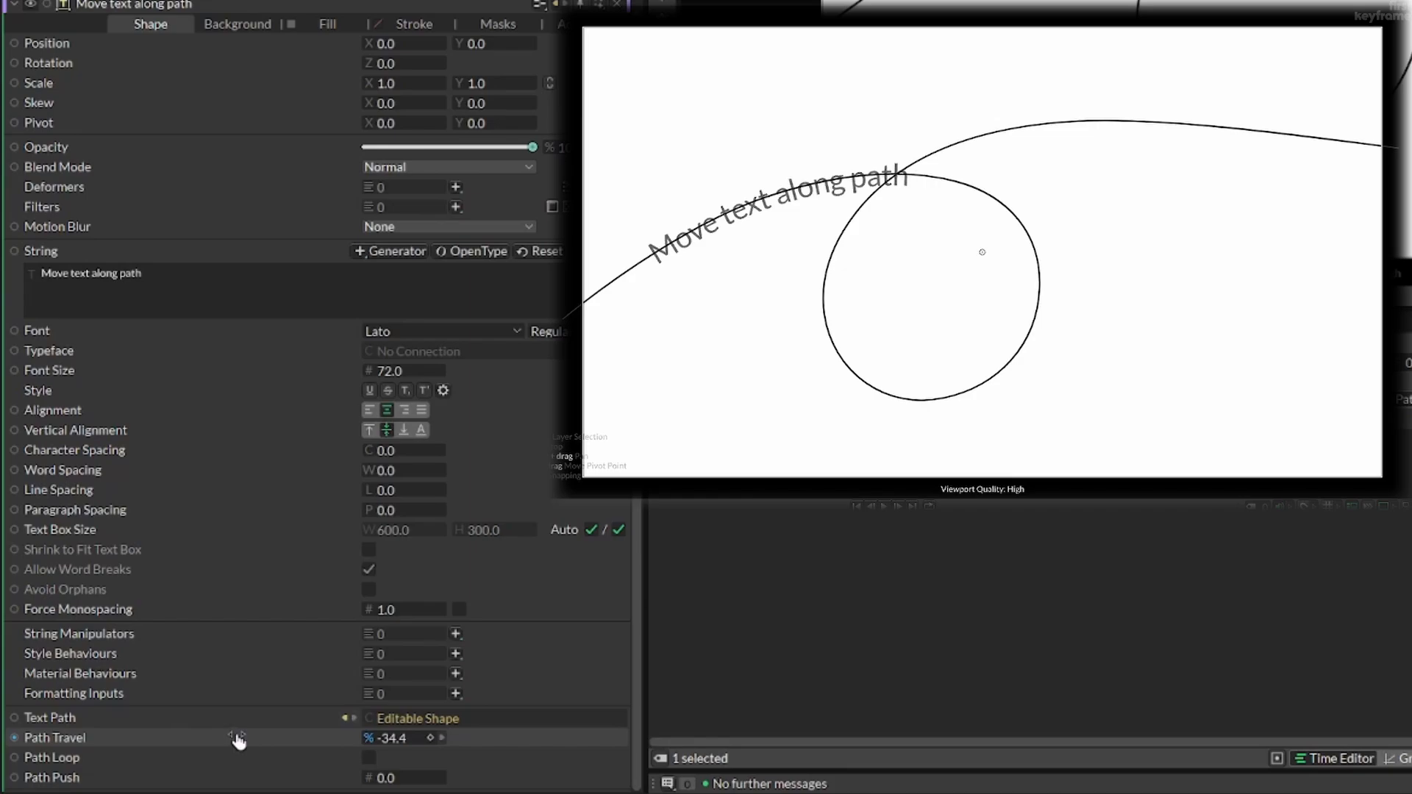
{"action": "left_click_drag", "start_coordinate": [238, 738], "coordinate": [389, 739]}
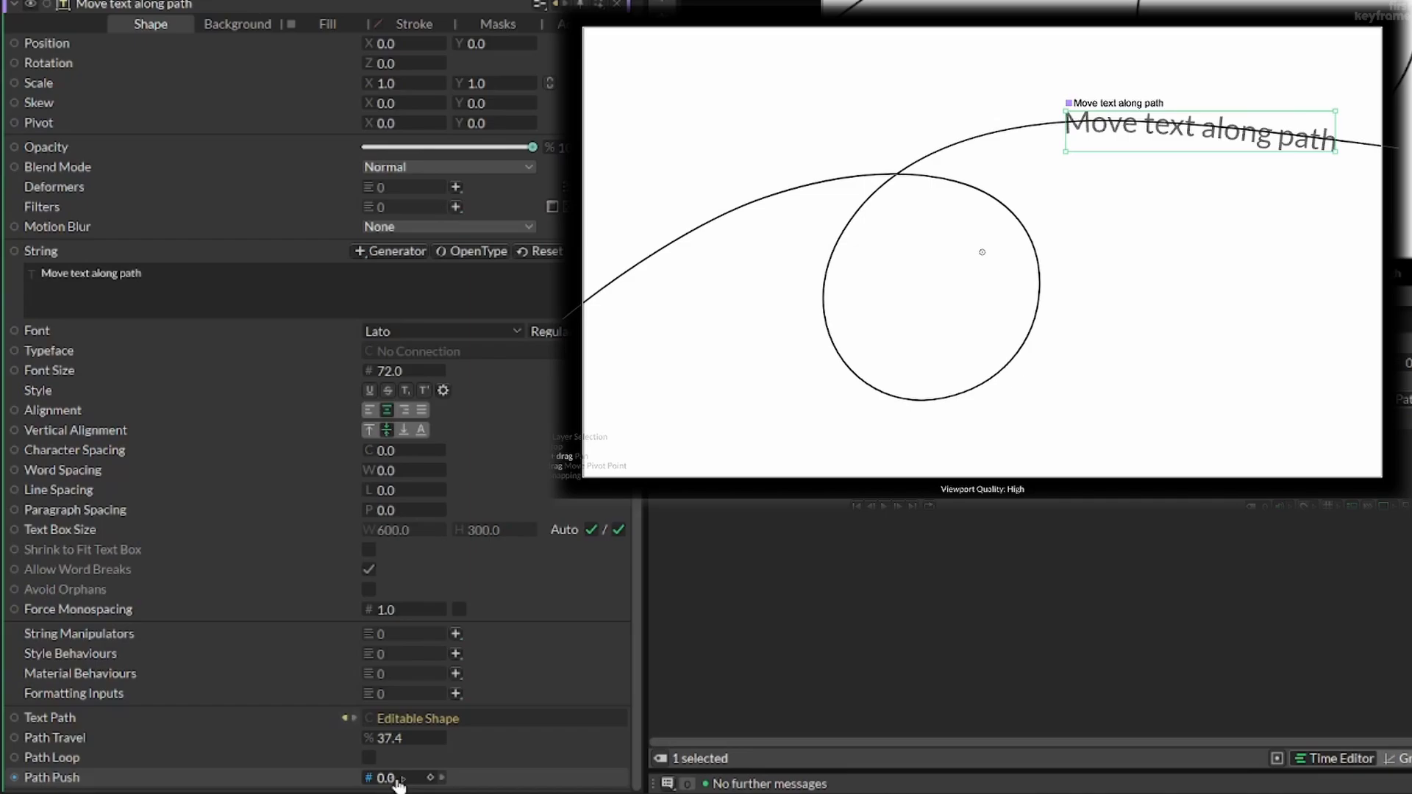
{"action": "left_click_drag", "start_coordinate": [401, 777], "coordinate": [441, 777]}
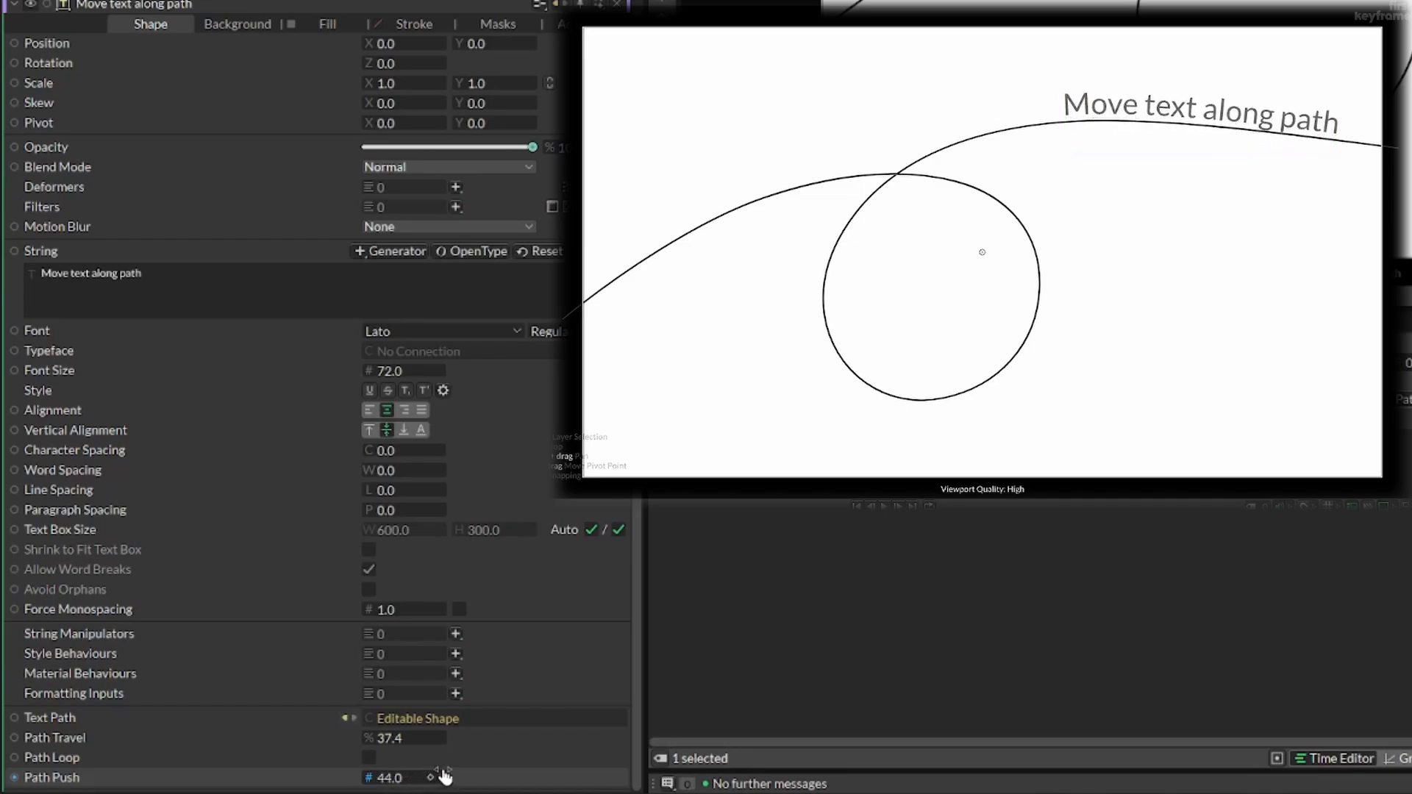
{"action": "left_click_drag", "start_coordinate": [442, 778], "coordinate": [459, 777]}
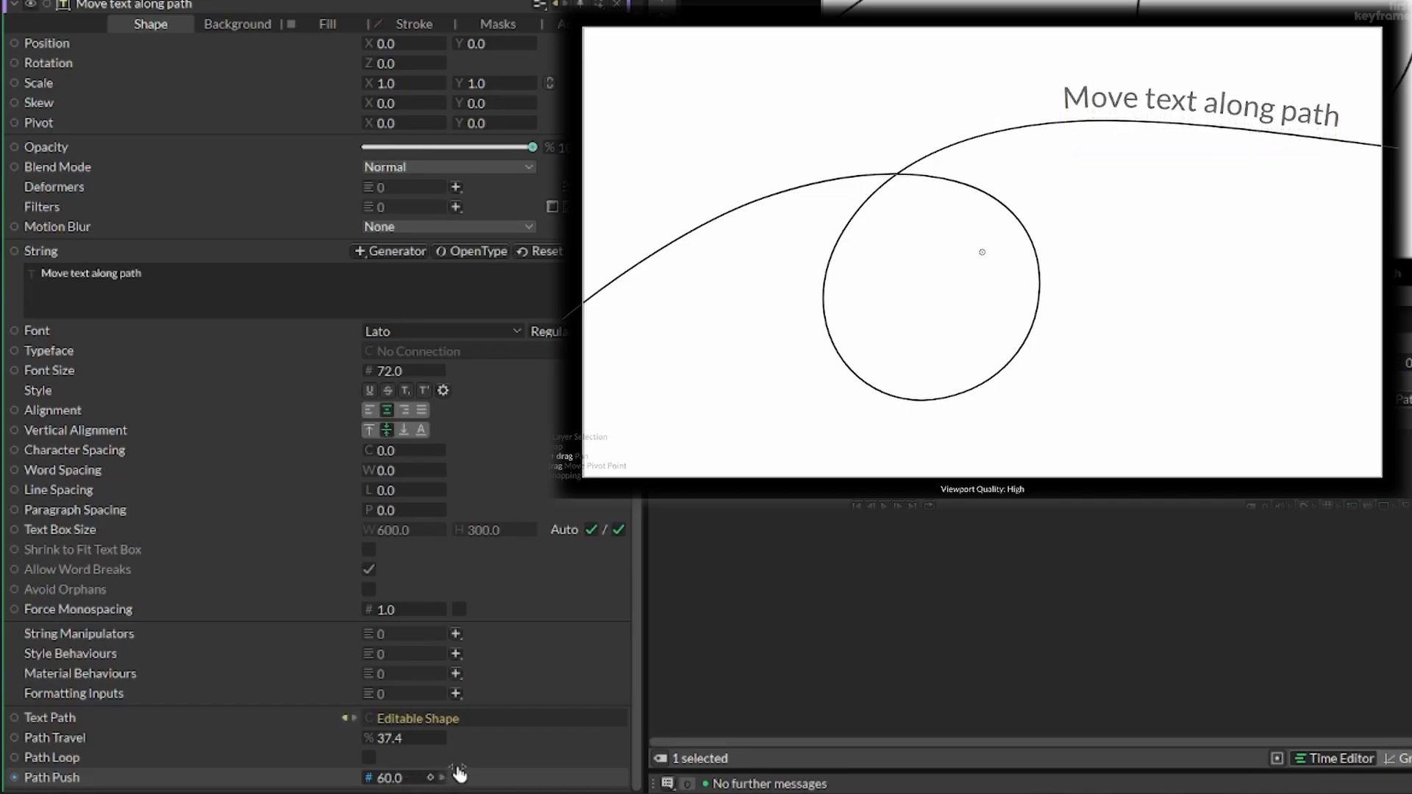
{"action": "left_click_drag", "start_coordinate": [458, 774], "coordinate": [346, 775]}
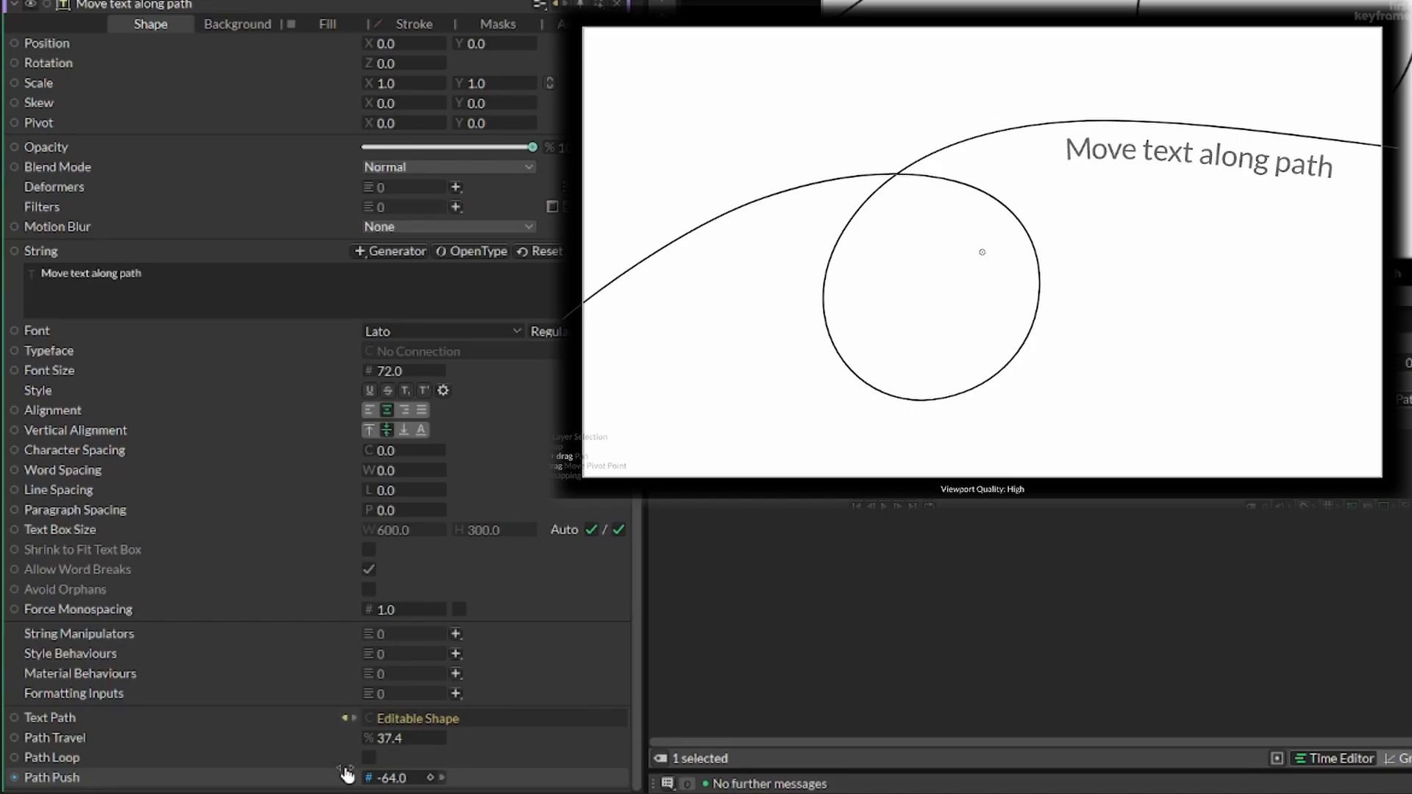
{"action": "left_click_drag", "start_coordinate": [347, 774], "coordinate": [373, 770]}
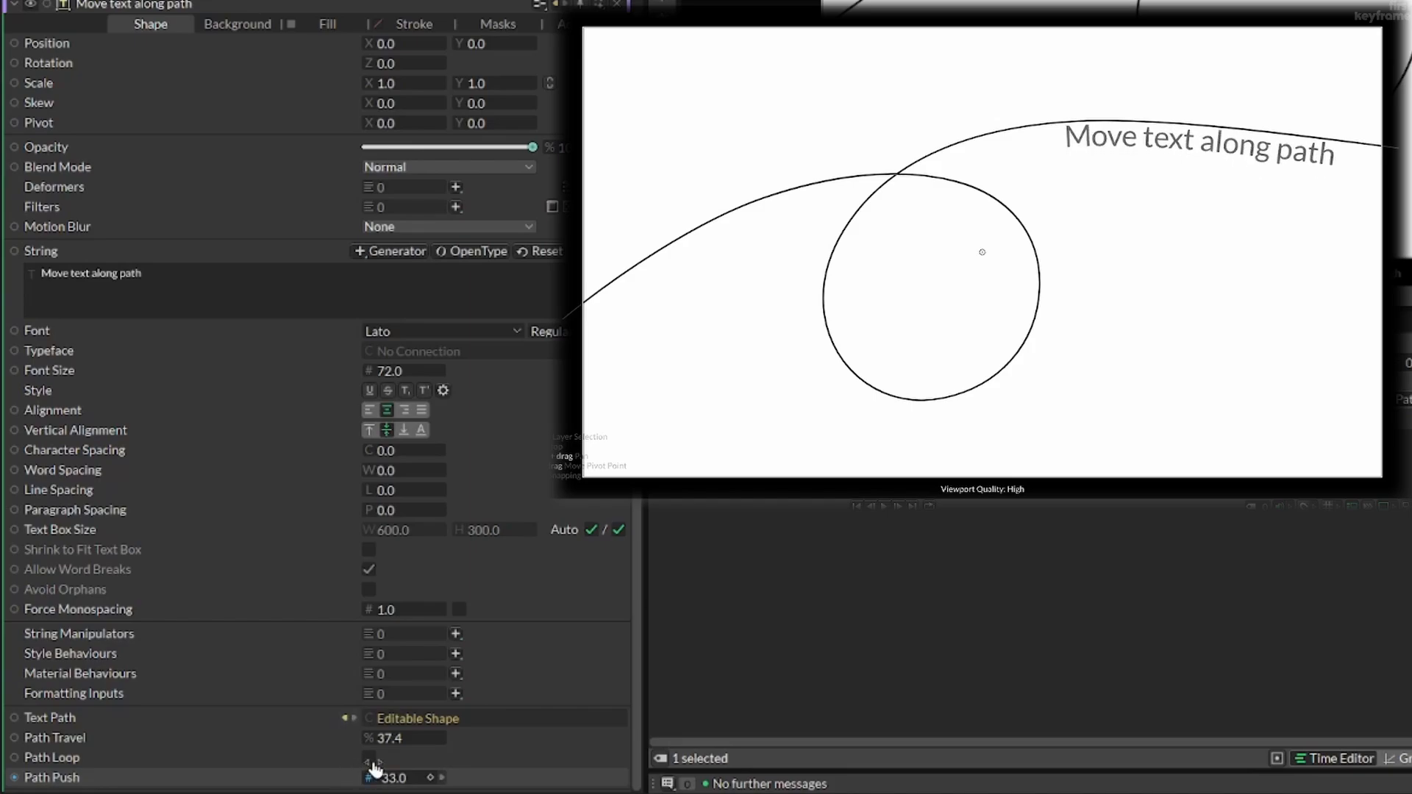
{"action": "left_click_drag", "start_coordinate": [392, 777], "coordinate": [446, 777]}
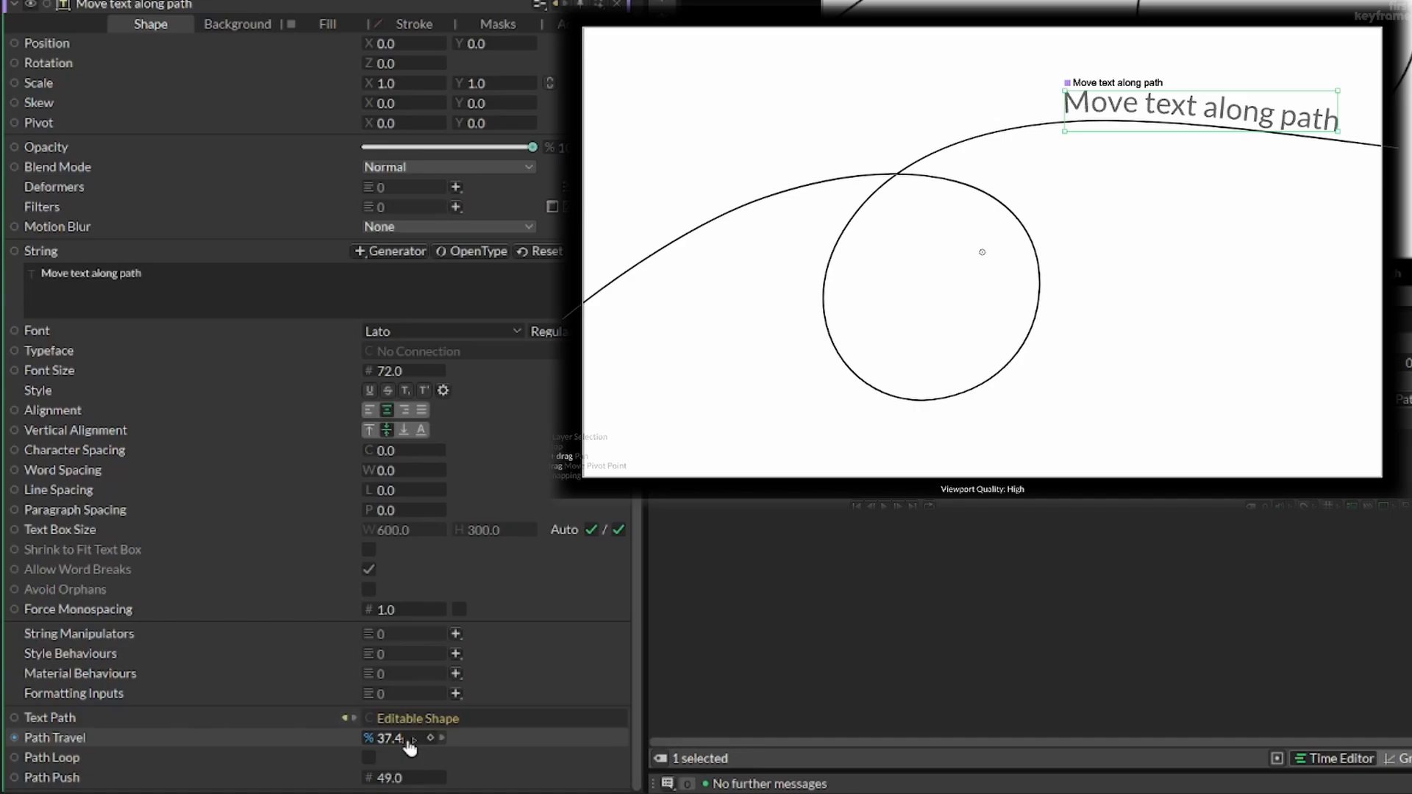
{"action": "left_click_drag", "start_coordinate": [410, 746], "coordinate": [301, 749]}
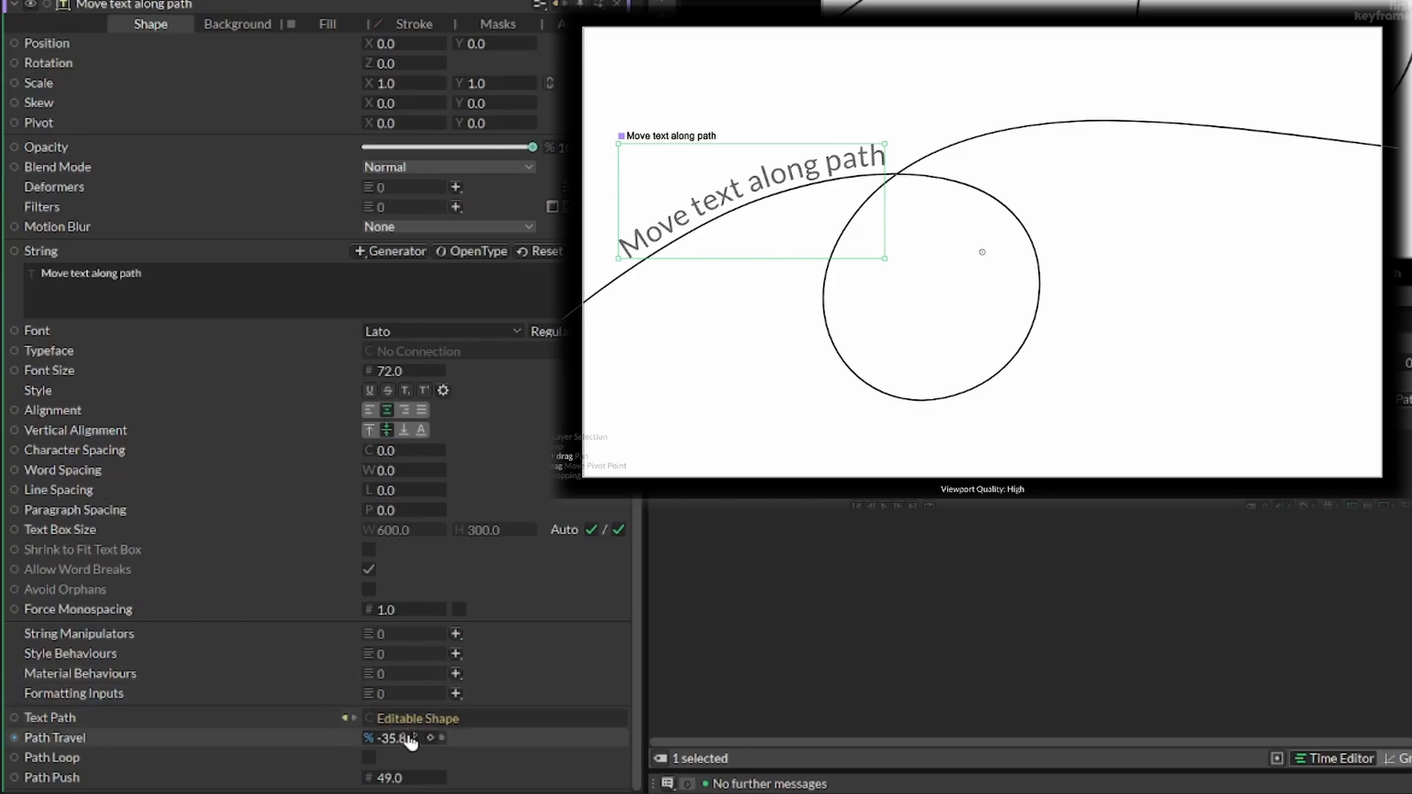
Keyframe Path Travel at -58.4 on frame 0, then 58.6 at a later frame
{"action": "left_click_drag", "start_coordinate": [404, 738], "coordinate": [309, 755]}
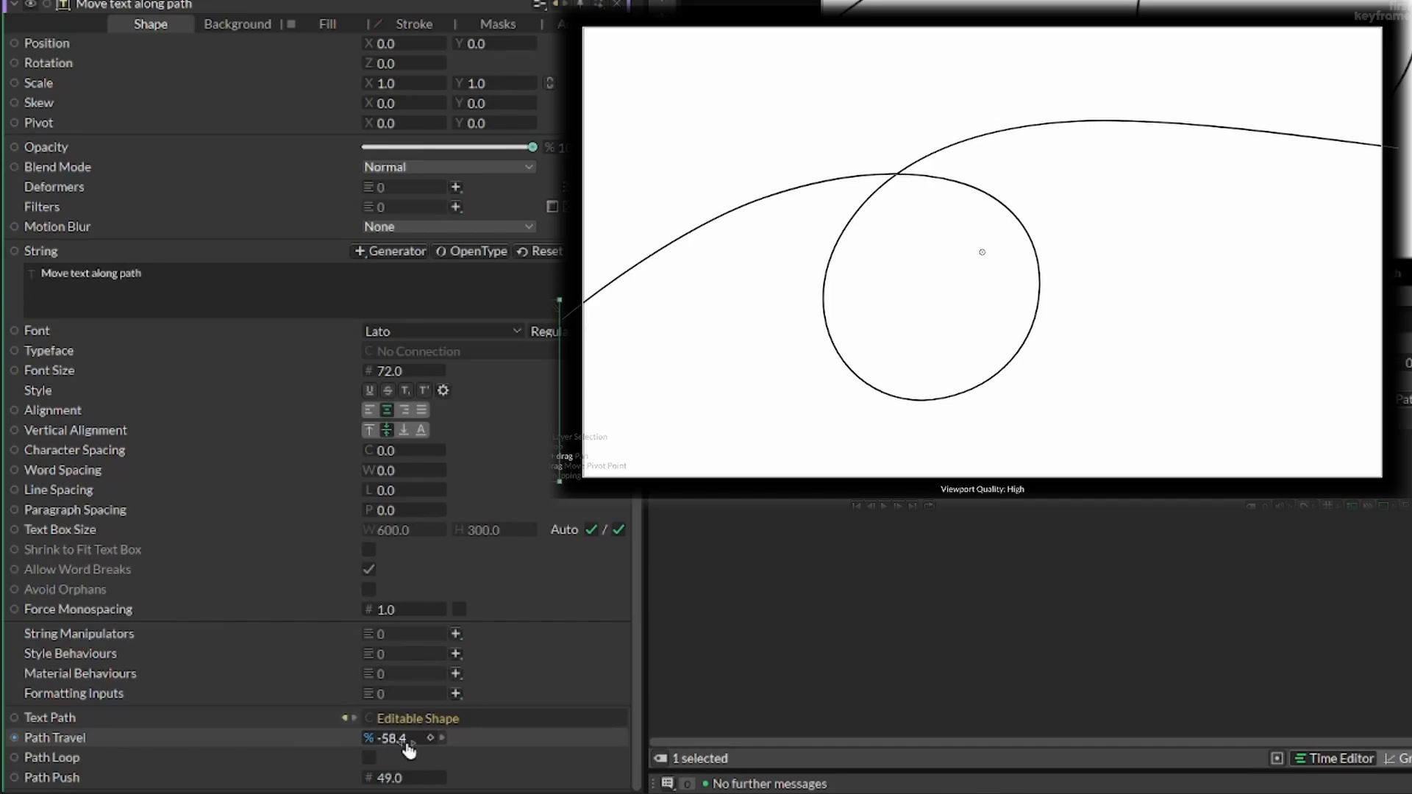
{"action": "mouse_move", "coordinate": [430, 745]}
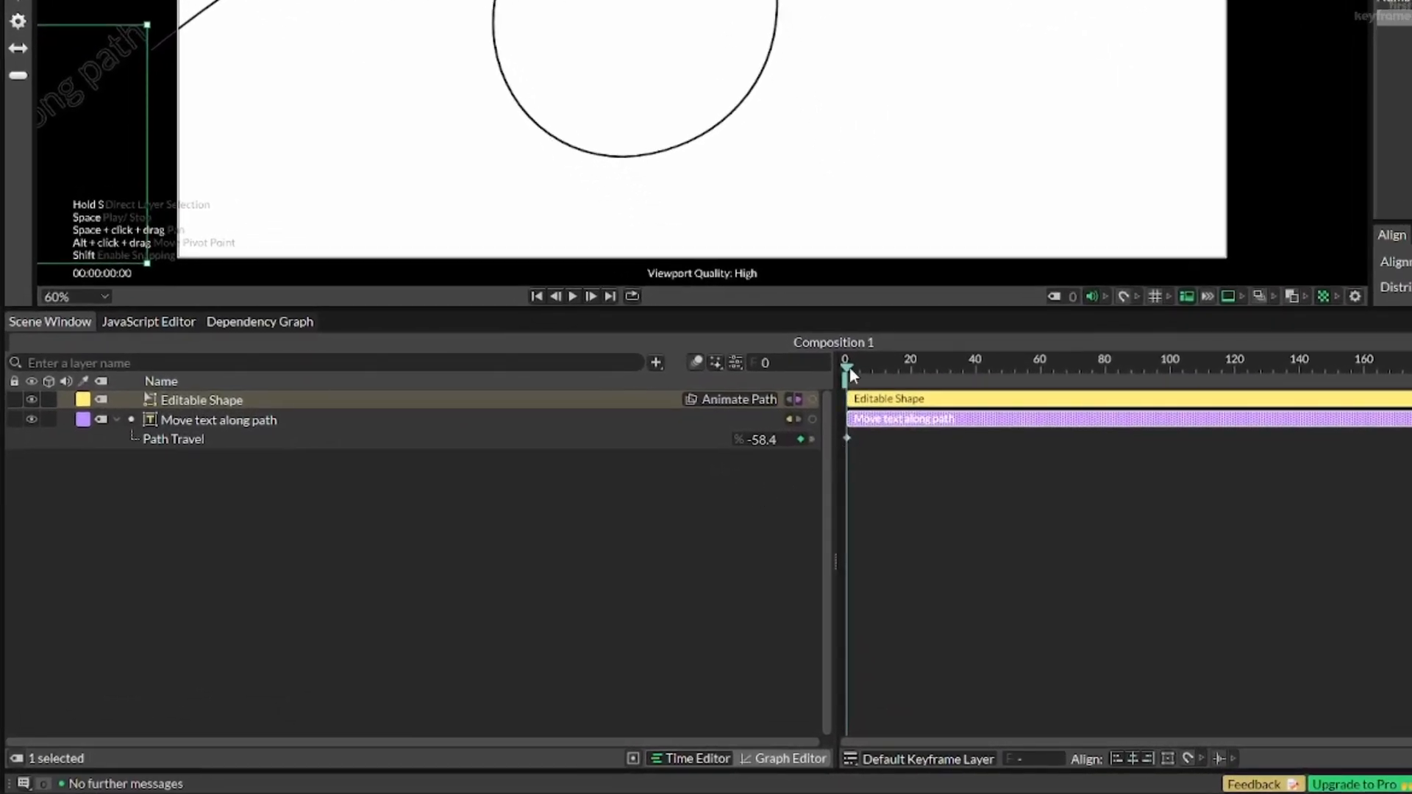
{"action": "left_click_drag", "start_coordinate": [846, 368], "coordinate": [936, 368]}
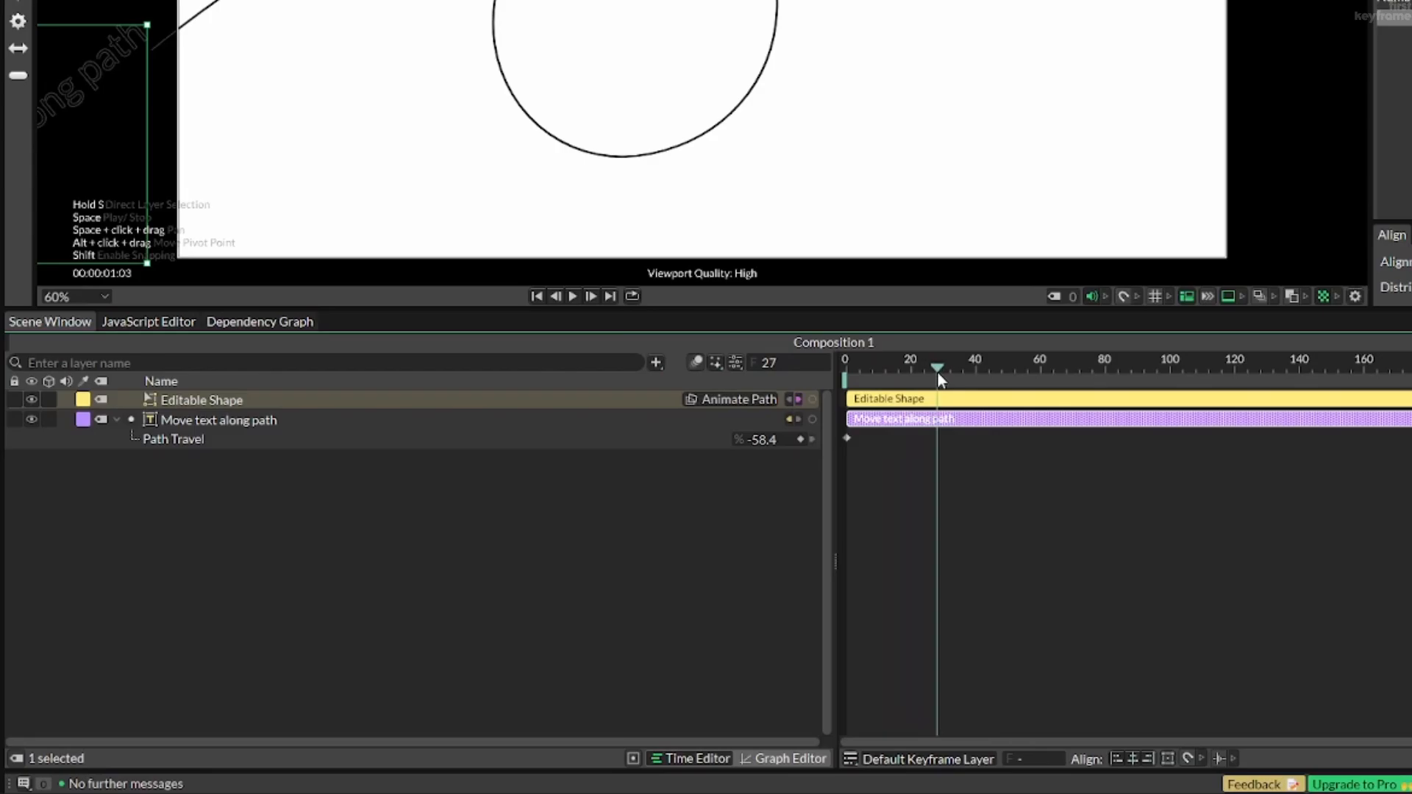
{"action": "left_click_drag", "start_coordinate": [936, 366], "coordinate": [1040, 367]}
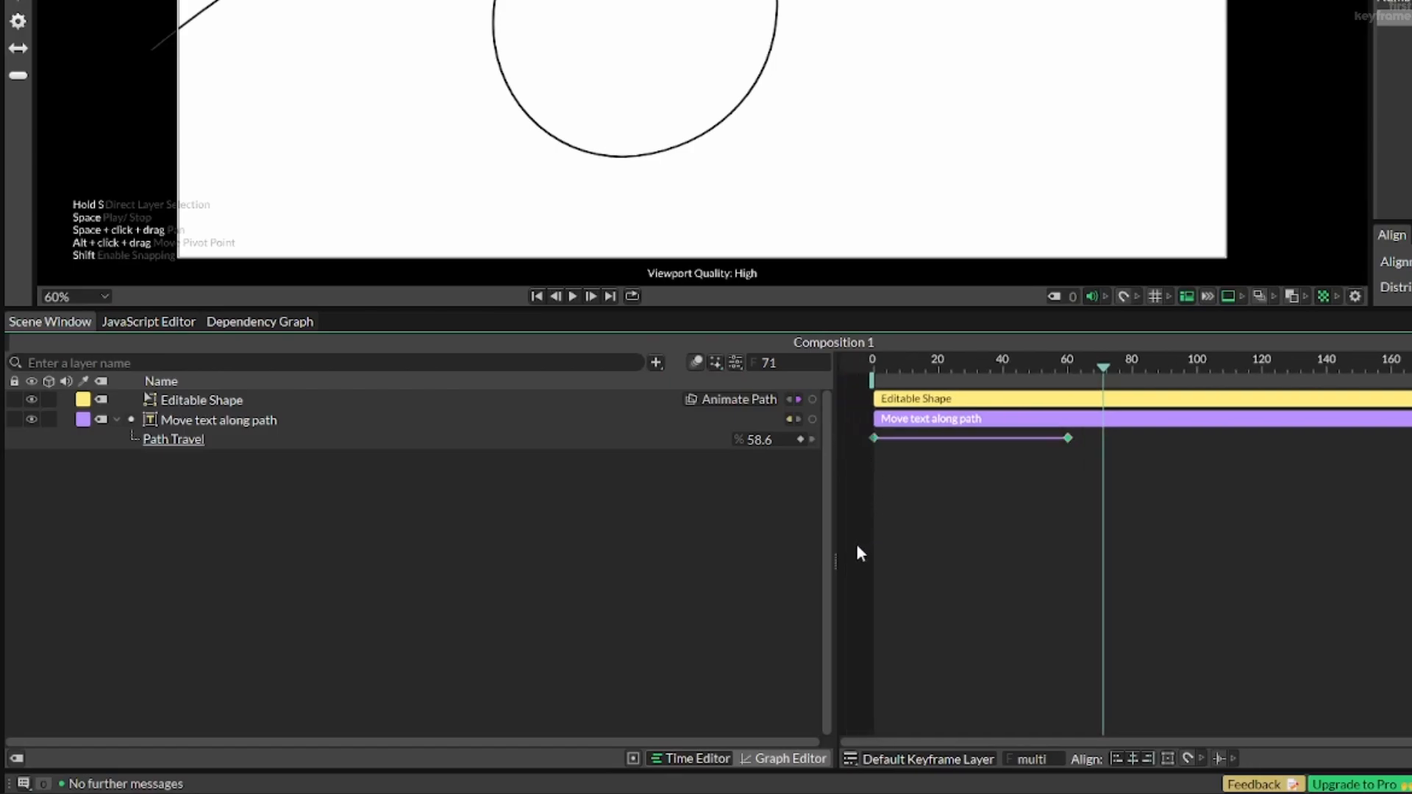
Set the Path Travel keyframes to Bézier interpolation in the Graph Editor
{"action": "left_click", "coordinate": [791, 758]}
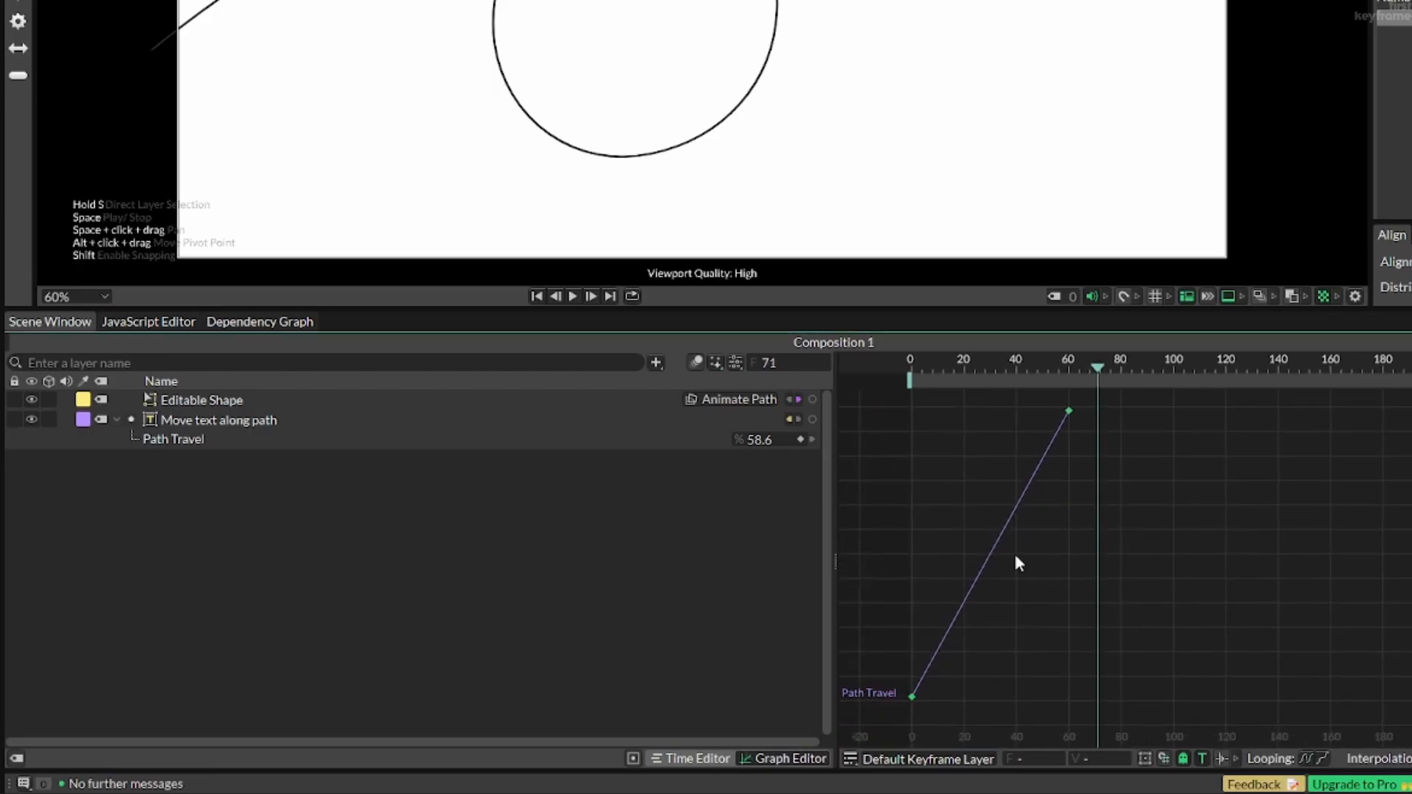
{"action": "right_click", "coordinate": [1017, 562]}
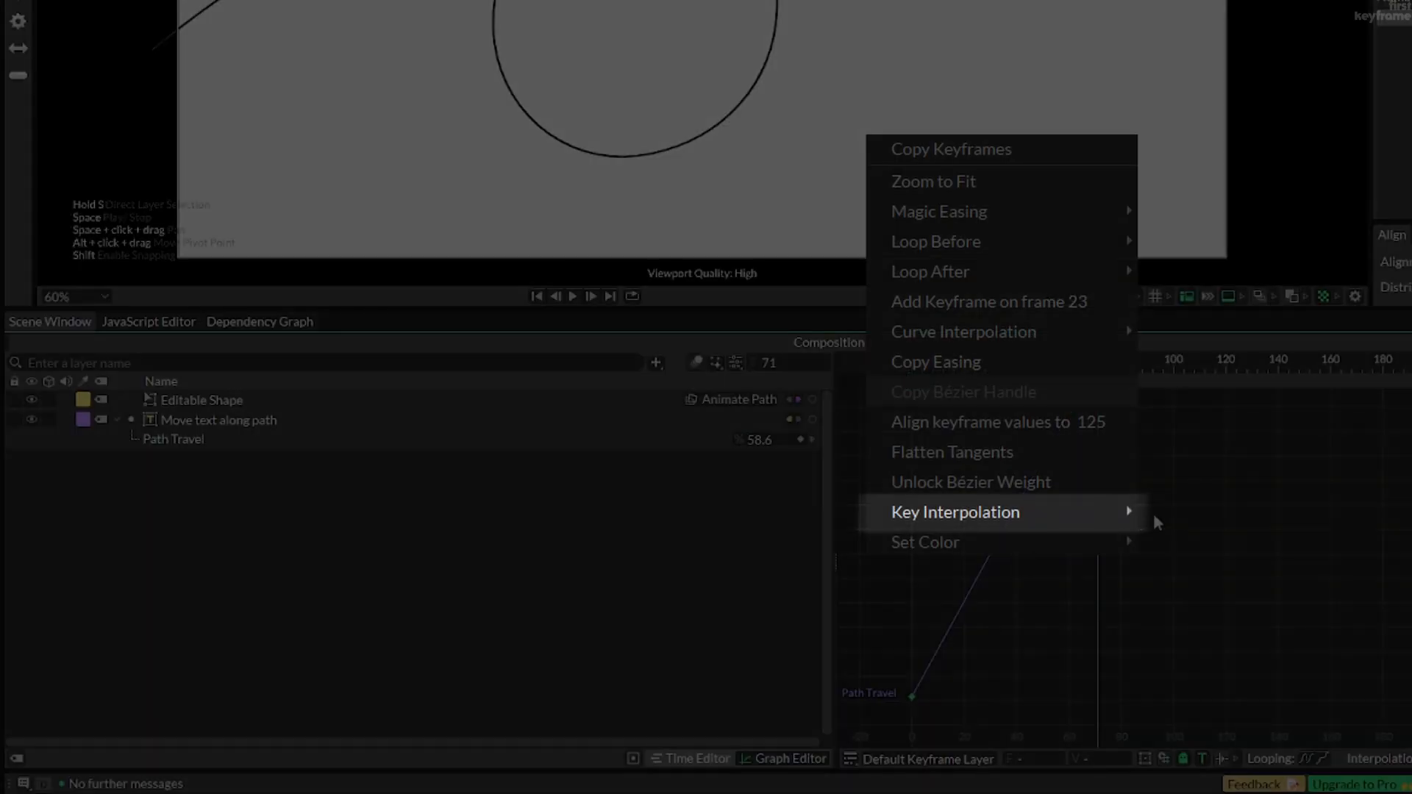
{"action": "mouse_move", "coordinate": [954, 512]}
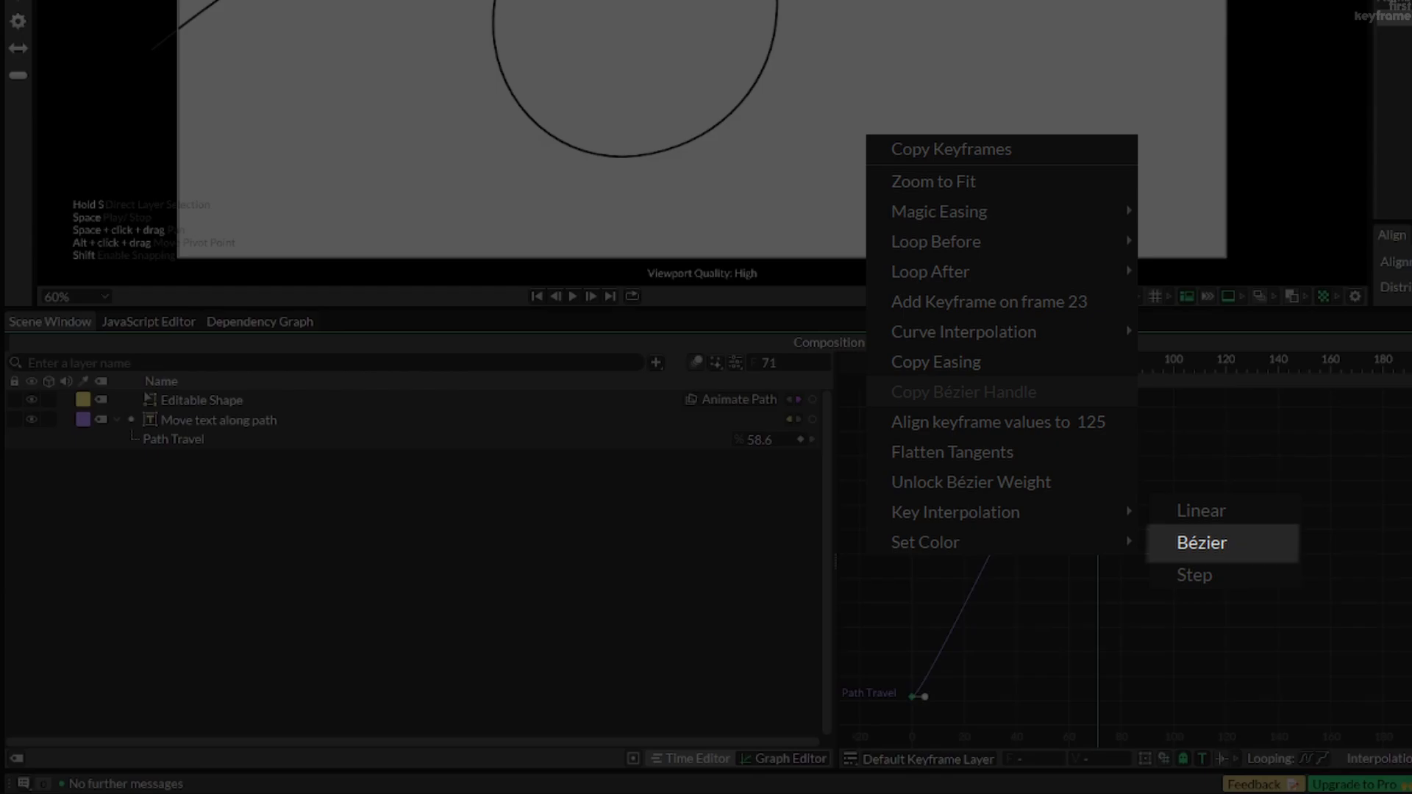
{"action": "left_click", "coordinate": [1201, 542]}
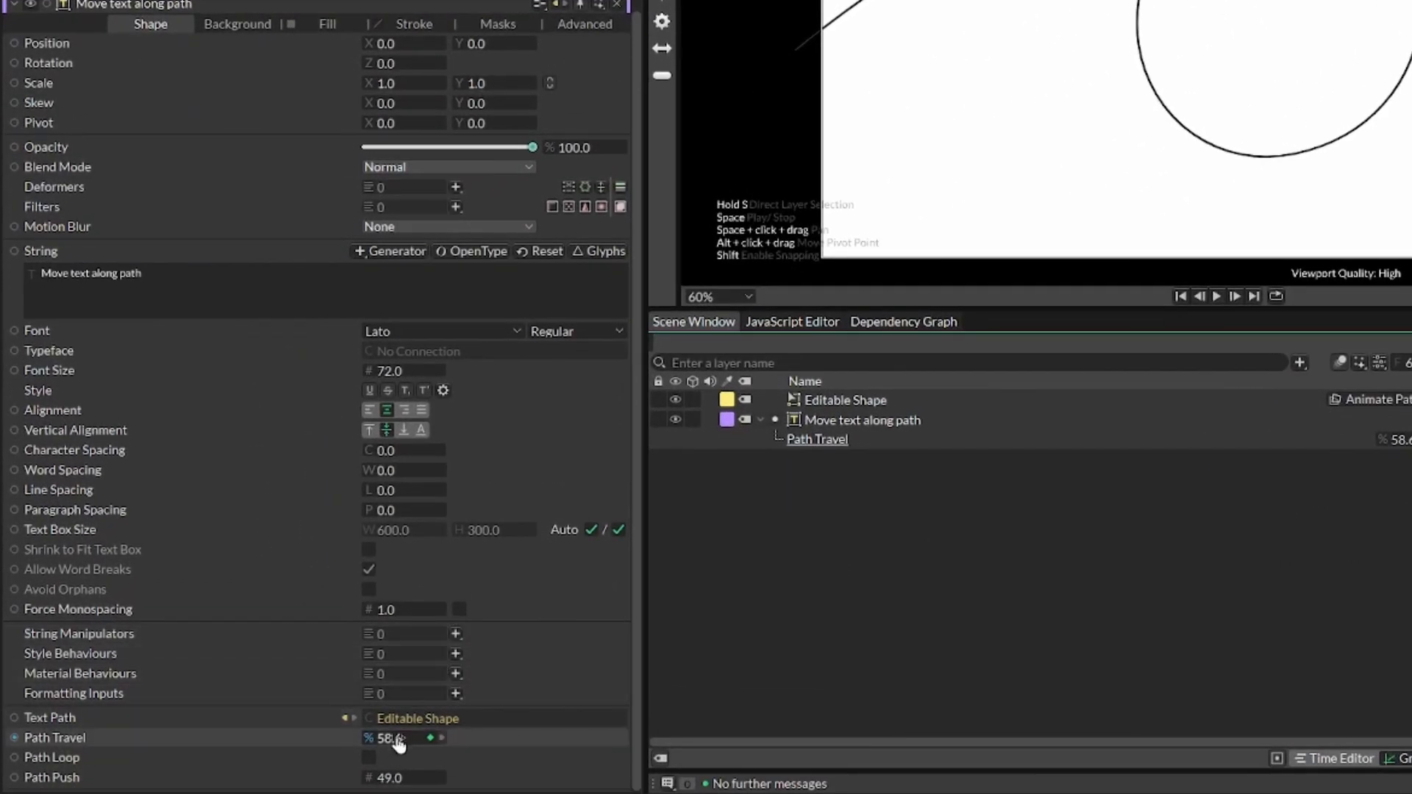
Scrub the Path Travel value to shift the text along the path
{"action": "left_click_drag", "start_coordinate": [396, 738], "coordinate": [297, 738]}
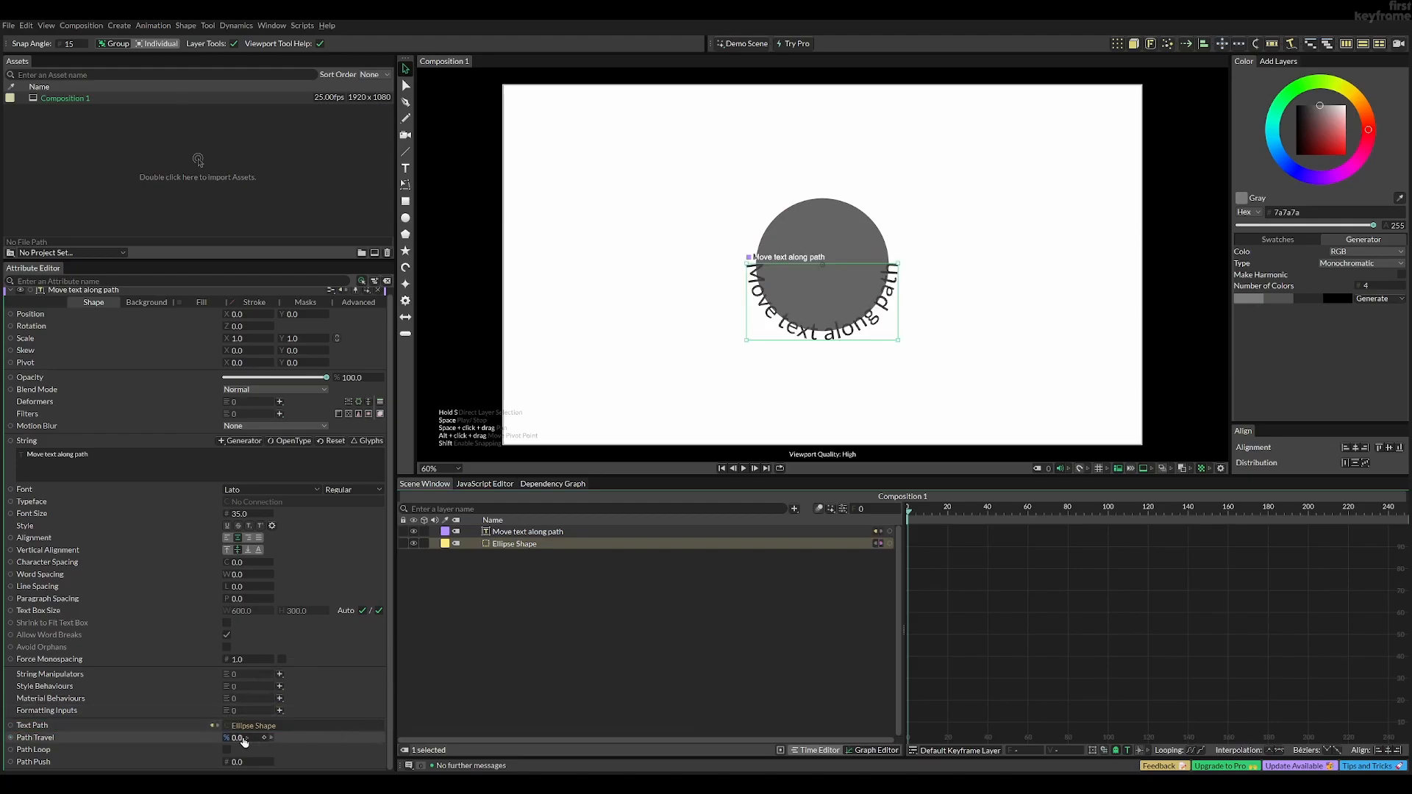
Set Path Travel to about 59.8, moving the text to the circle's top
{"action": "left_click_drag", "start_coordinate": [237, 738], "coordinate": [261, 737]}
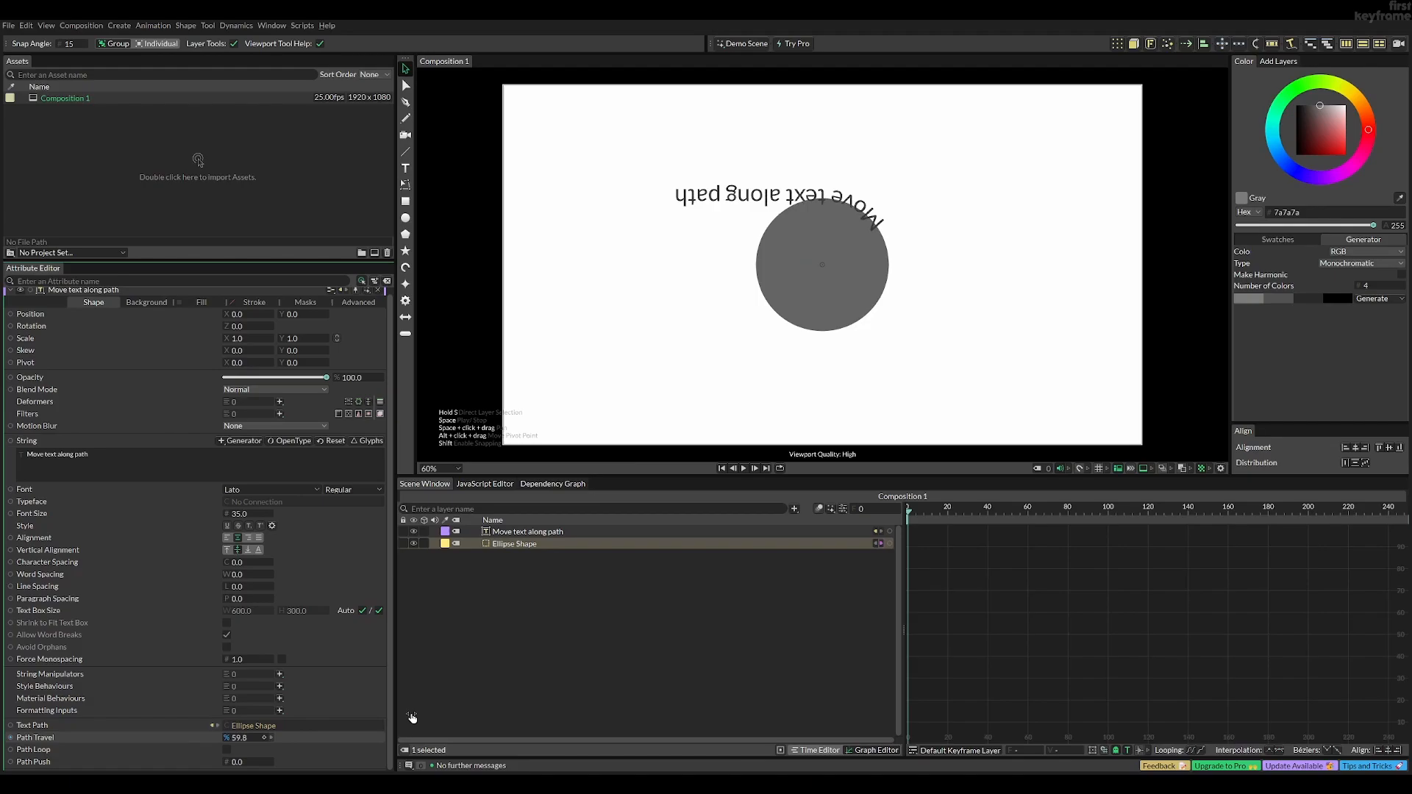